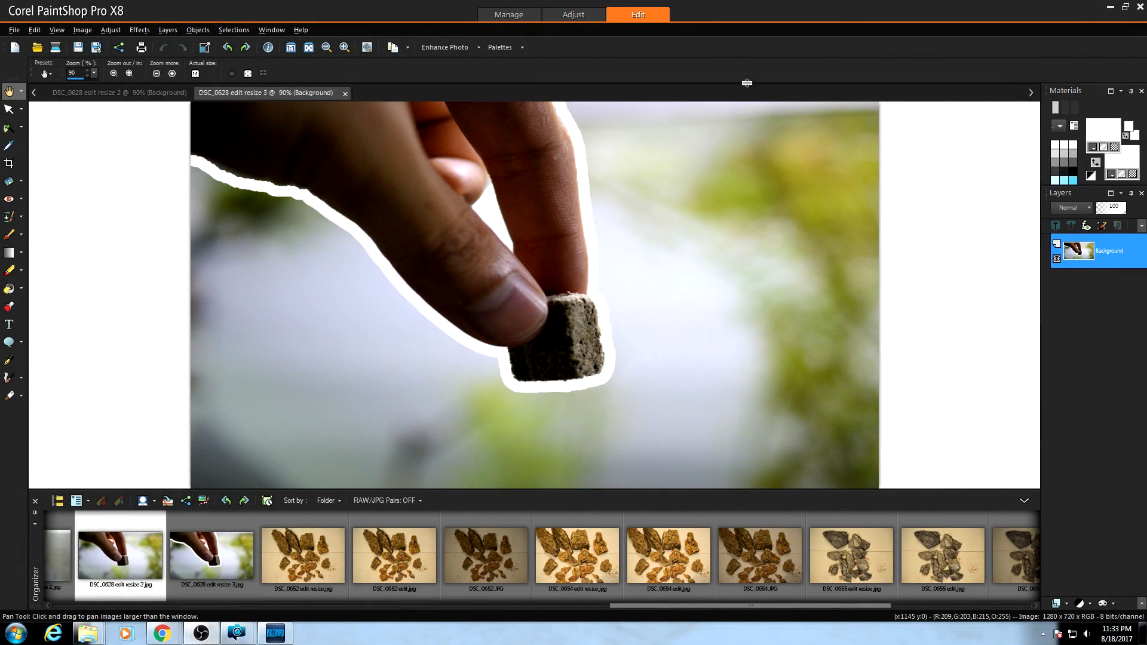
{"action": "mouse_move", "coordinate": [202, 160]}
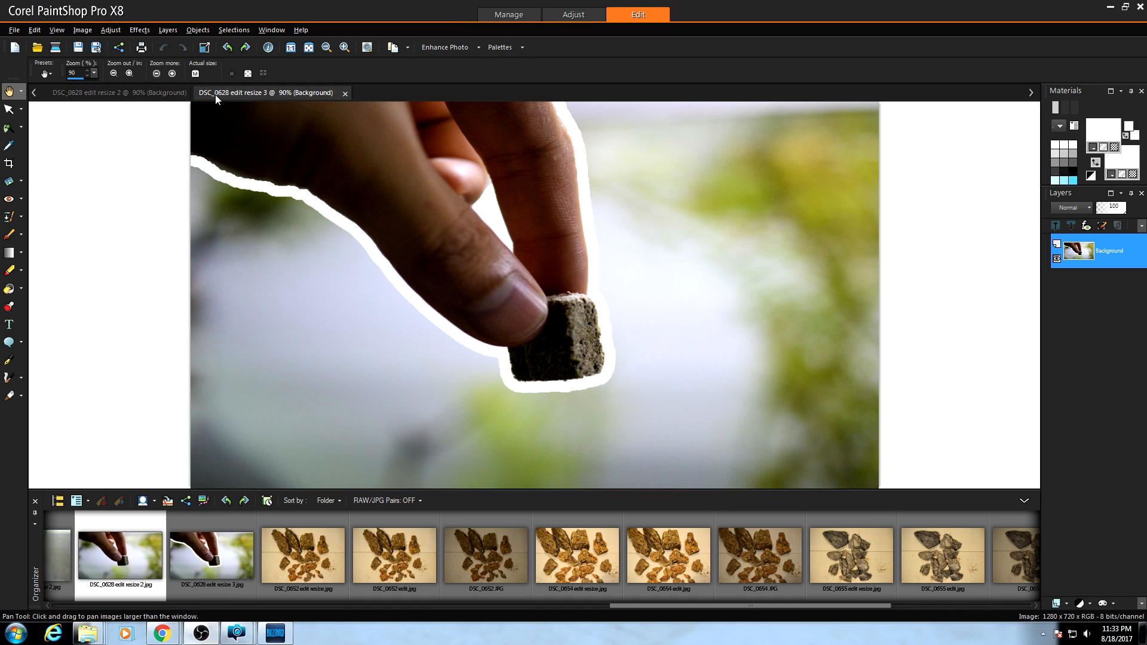
{"action": "mouse_move", "coordinate": [581, 264]}
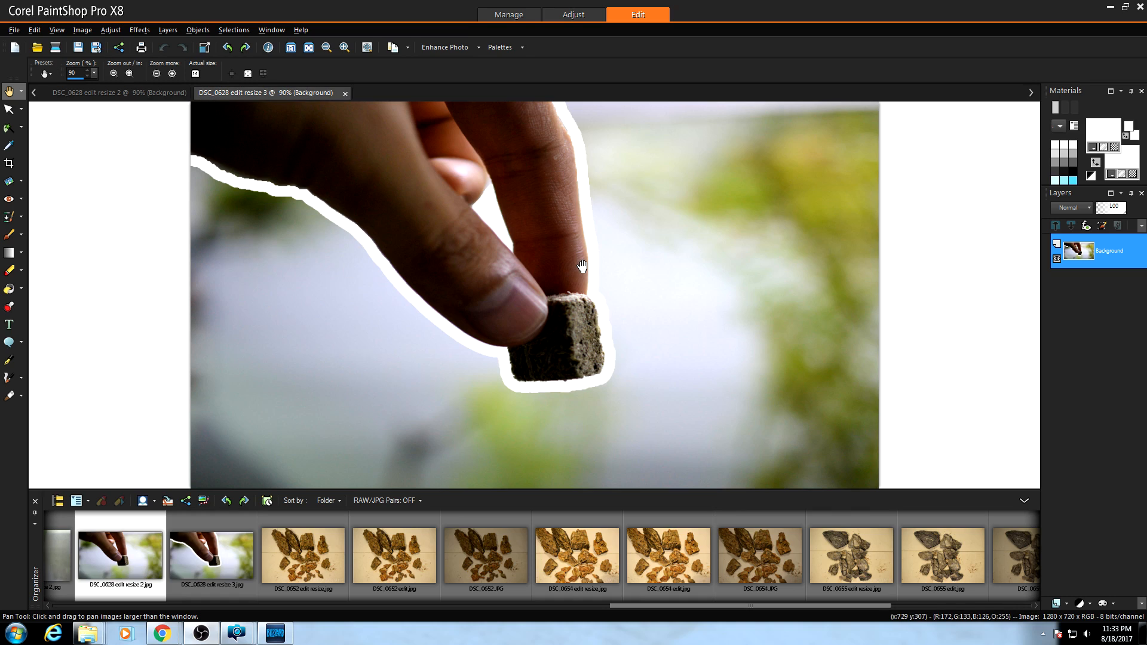
{"action": "mouse_move", "coordinate": [466, 239]}
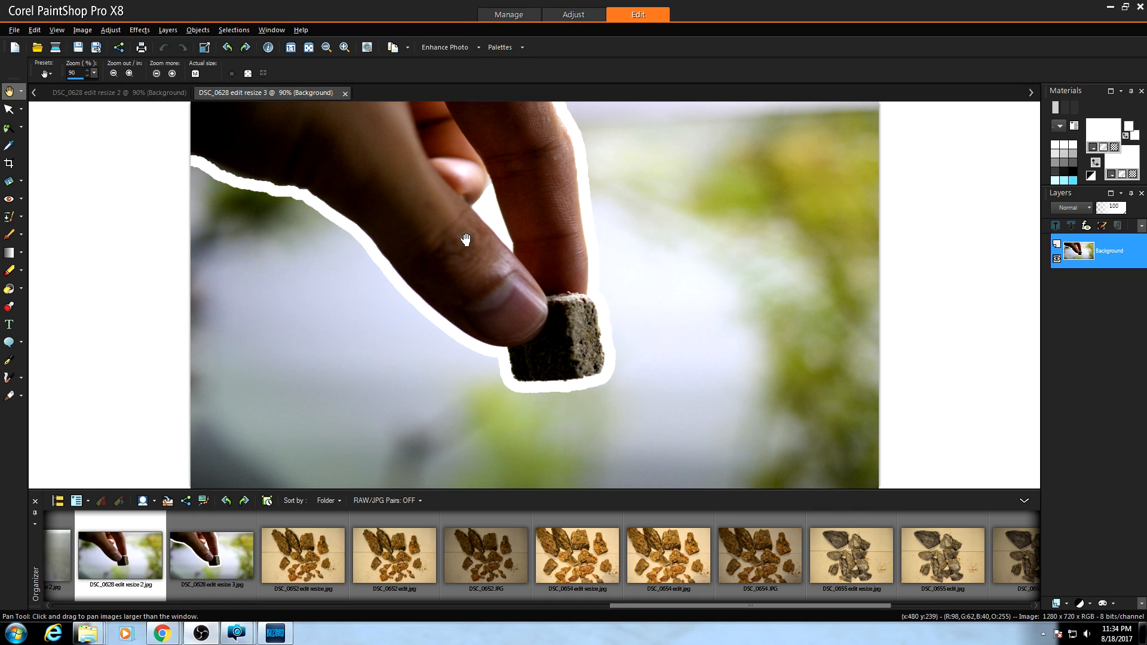
{"action": "mouse_move", "coordinate": [218, 142]}
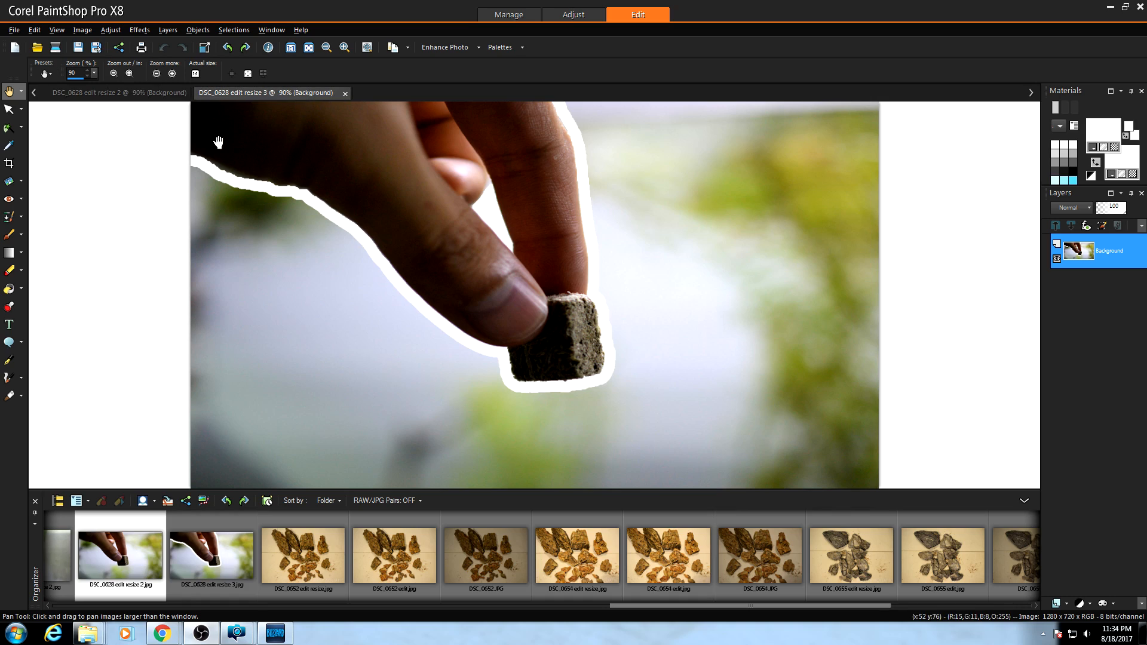
{"action": "mouse_move", "coordinate": [280, 176]}
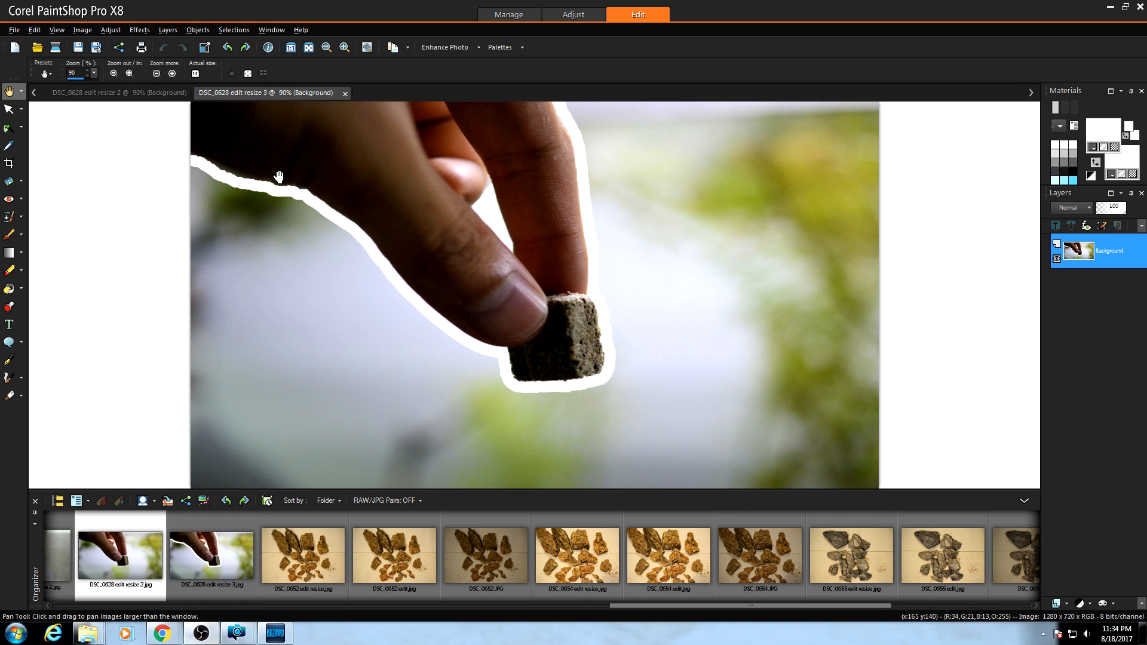
{"action": "mouse_move", "coordinate": [413, 284]}
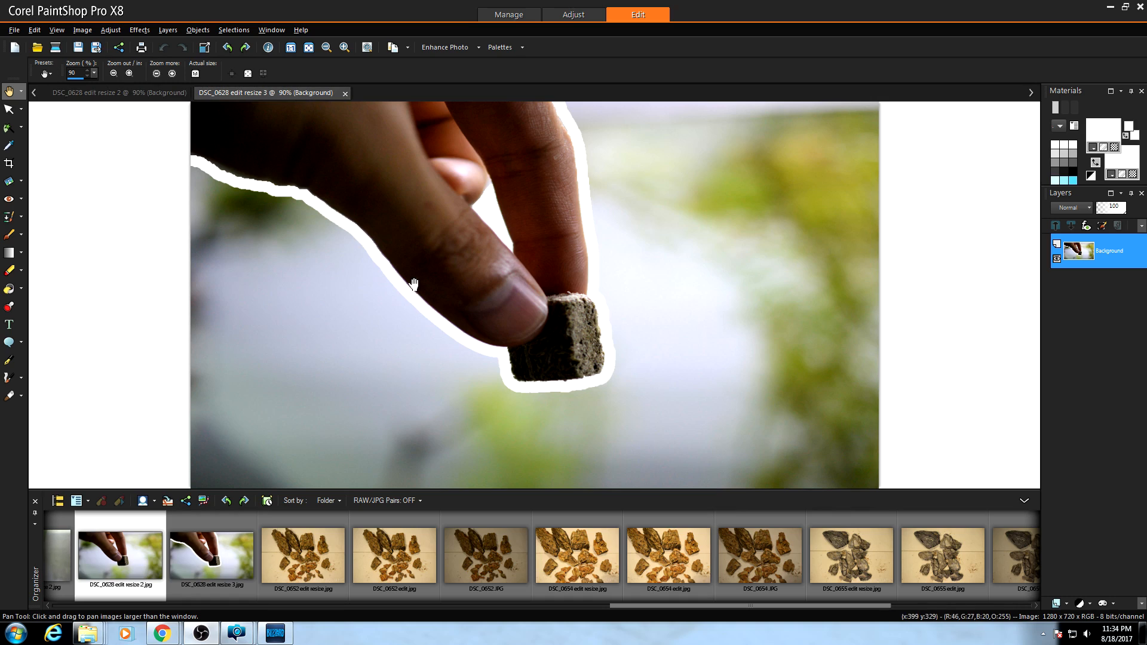
{"action": "mouse_move", "coordinate": [605, 346]}
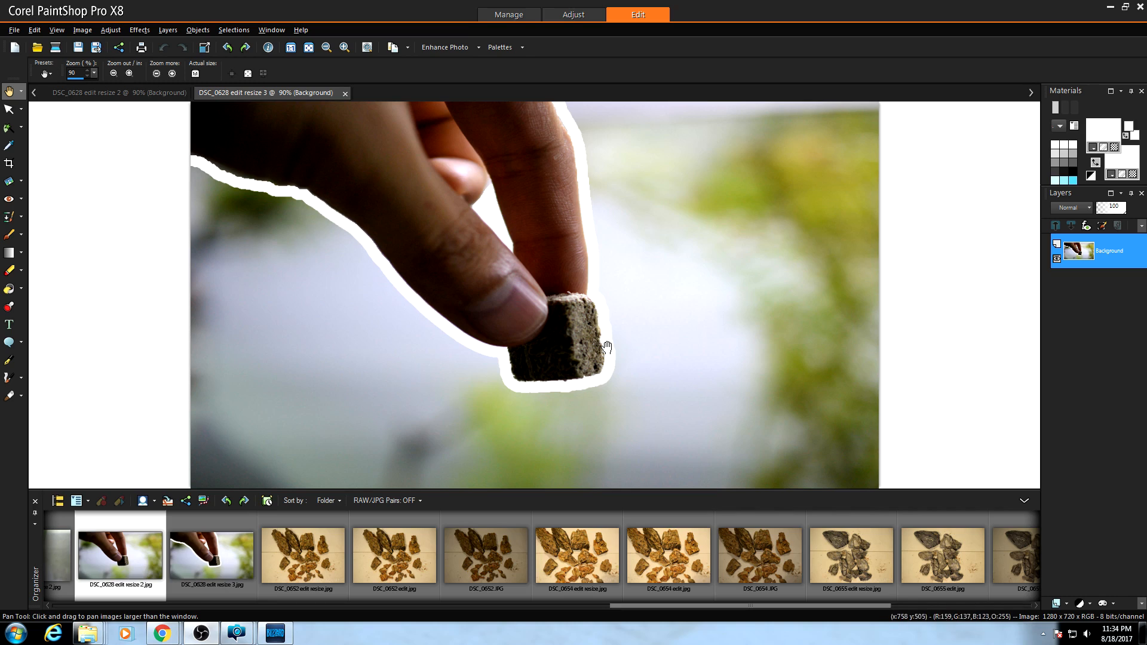
{"action": "mouse_move", "coordinate": [589, 349]}
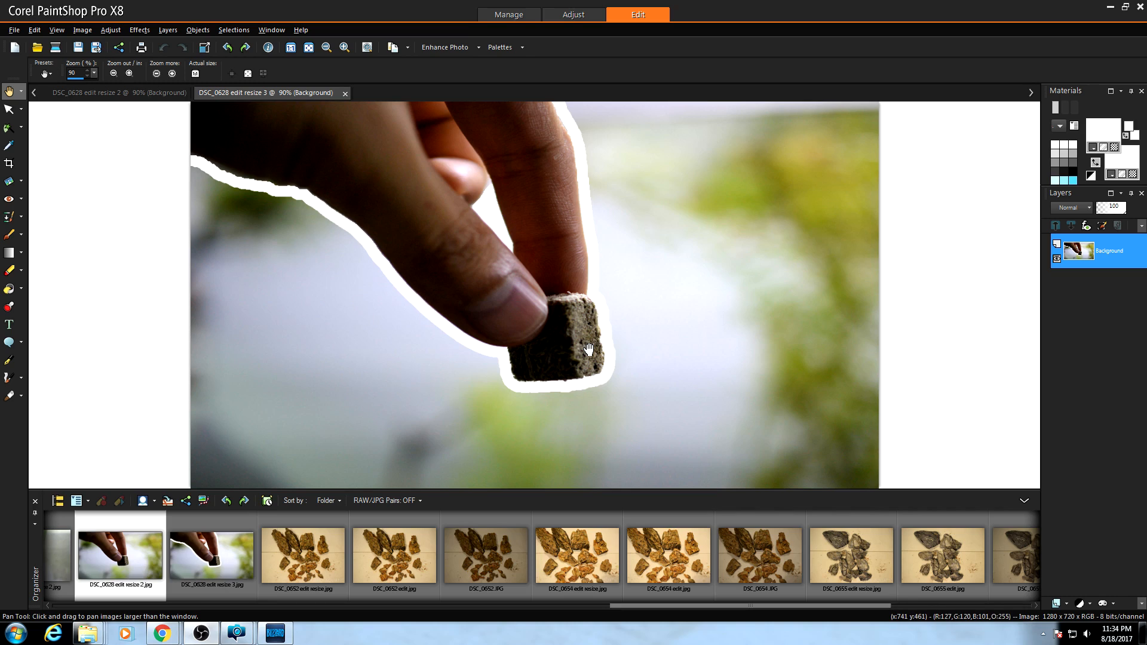
{"action": "mouse_move", "coordinate": [545, 133]}
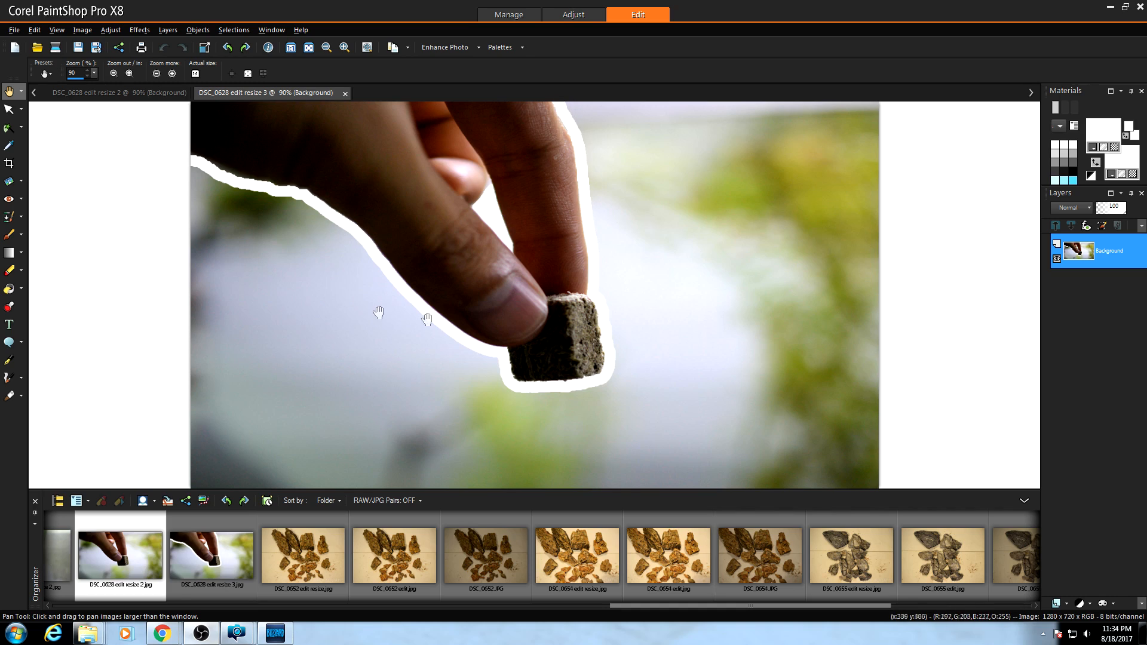
{"action": "mouse_move", "coordinate": [500, 179]}
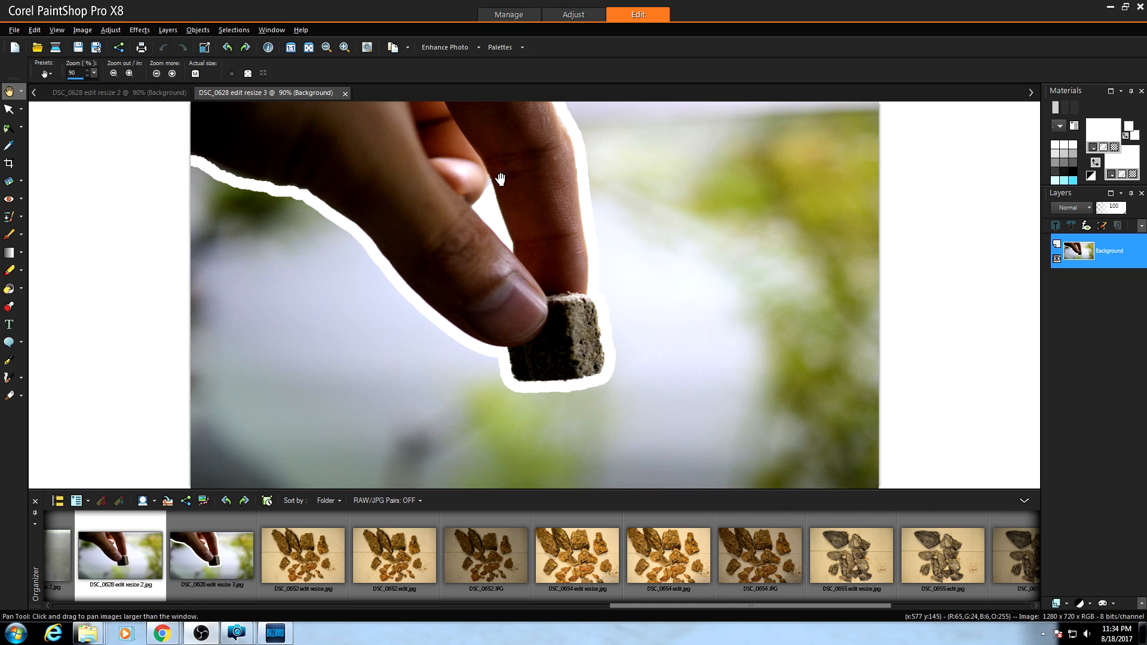
{"action": "mouse_move", "coordinate": [269, 106]}
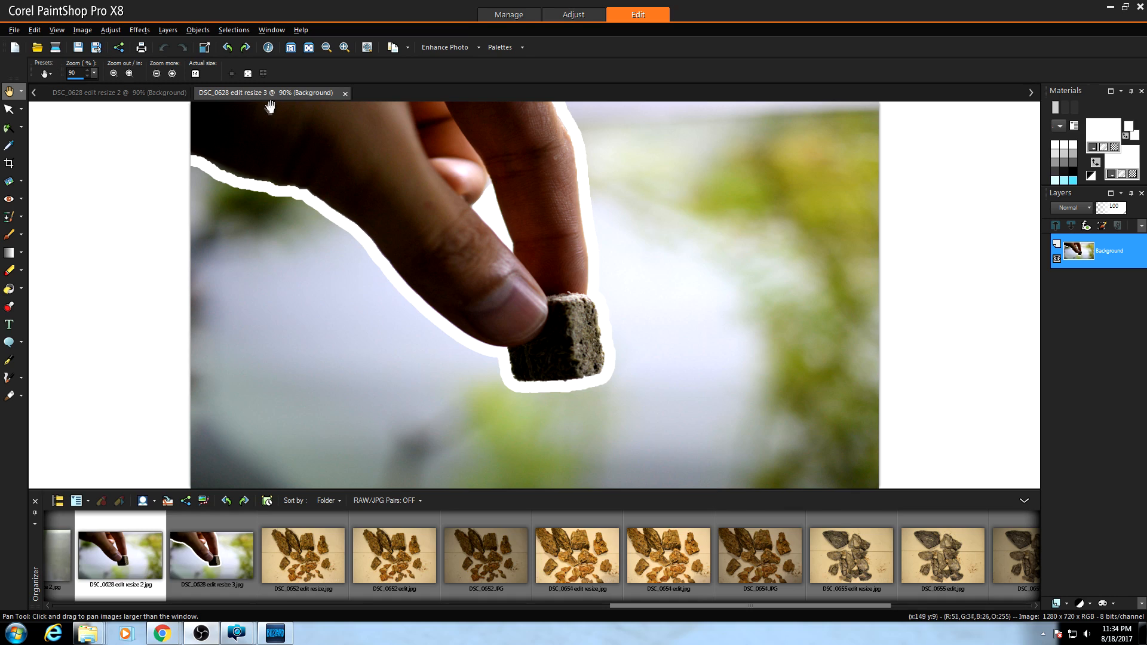
{"action": "mouse_move", "coordinate": [470, 224]}
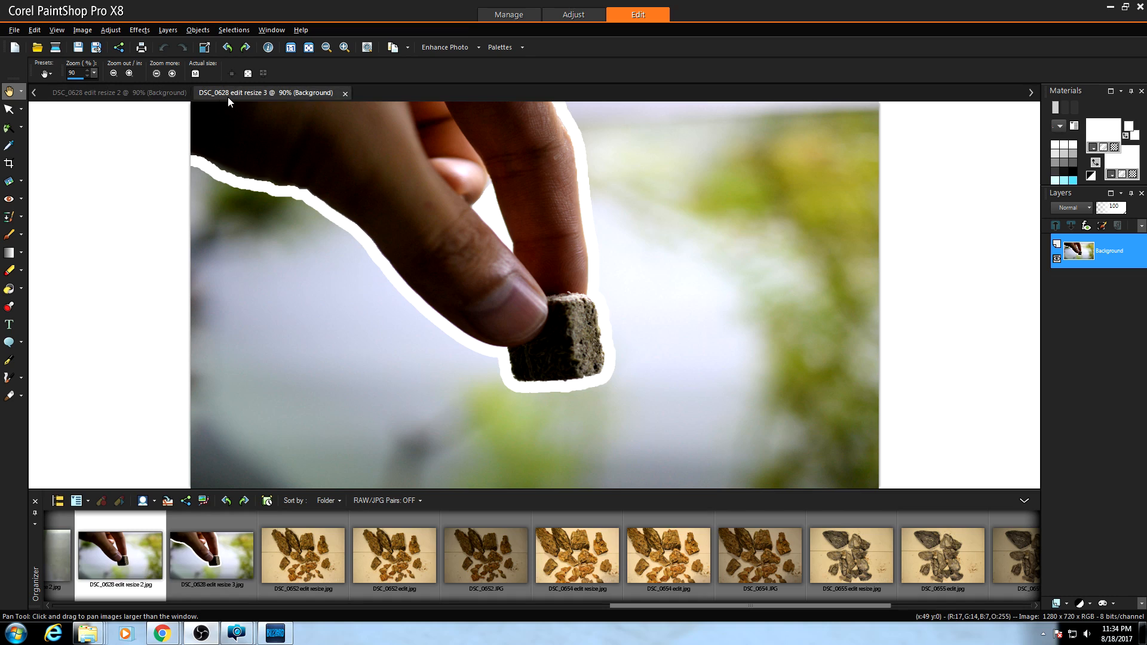
Switch to the un-outlined 'edit resize 2' photo and pick the Smart Selection Brush
{"action": "left_click", "coordinate": [102, 92]}
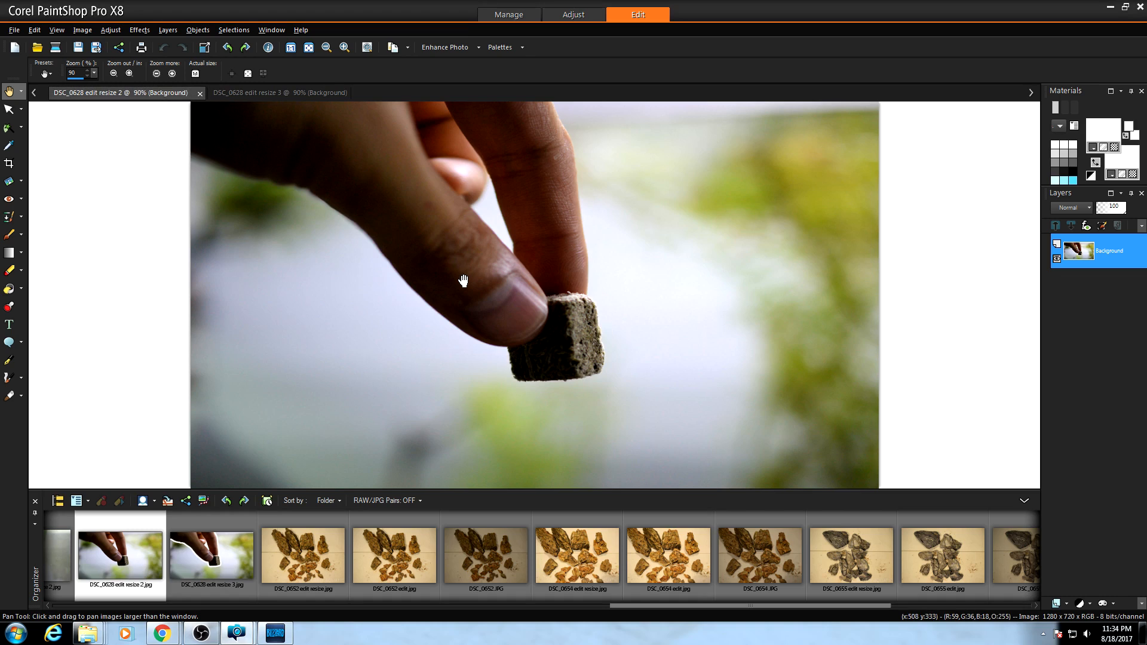
{"action": "mouse_move", "coordinate": [79, 188]}
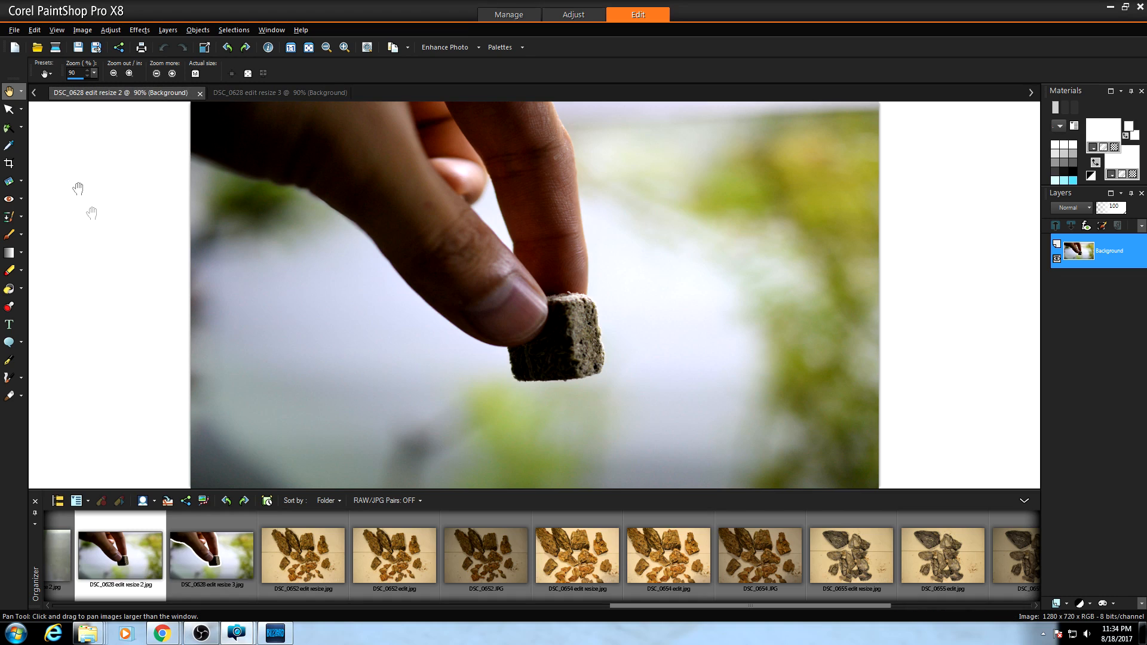
{"action": "mouse_move", "coordinate": [9, 126]}
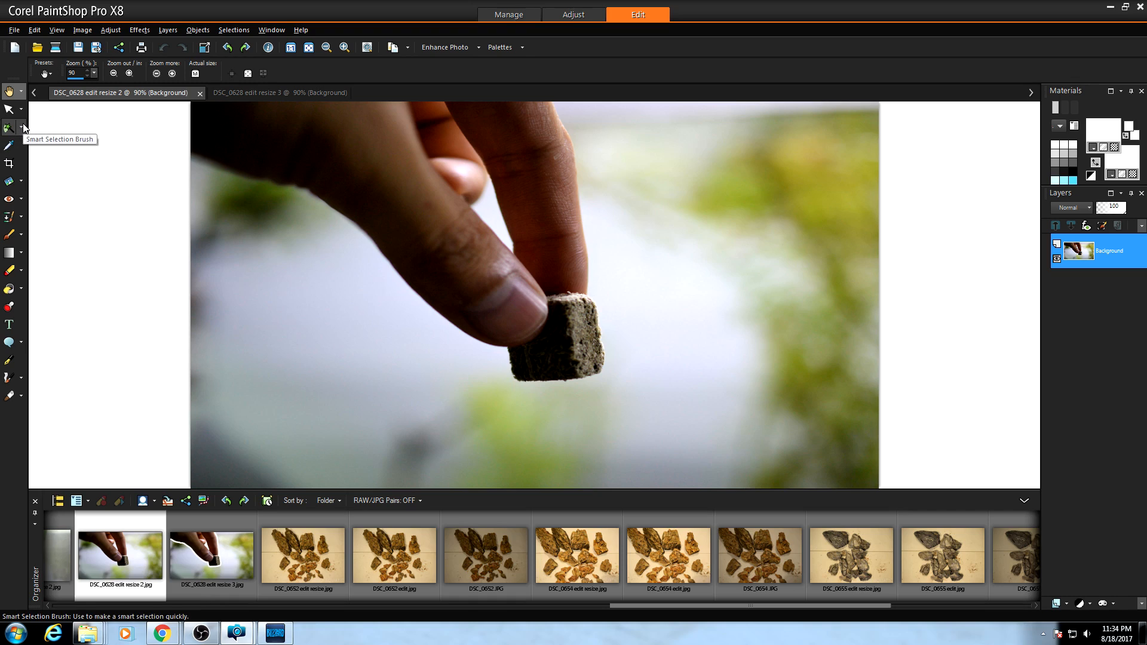
{"action": "left_click", "coordinate": [21, 128]}
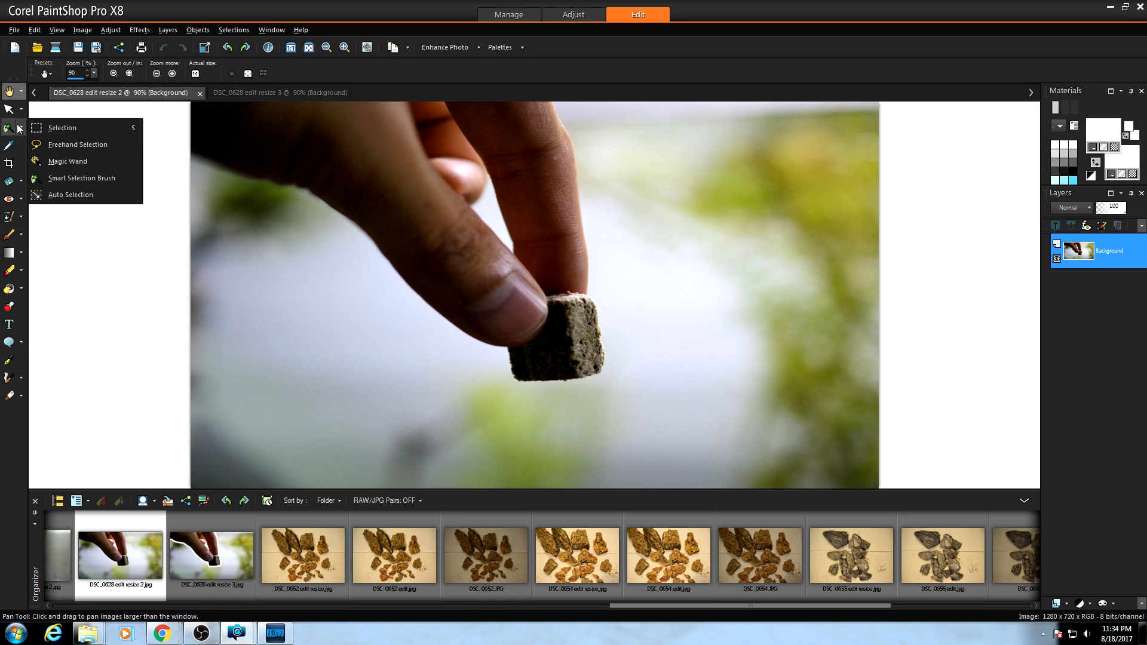
{"action": "mouse_move", "coordinate": [92, 178]}
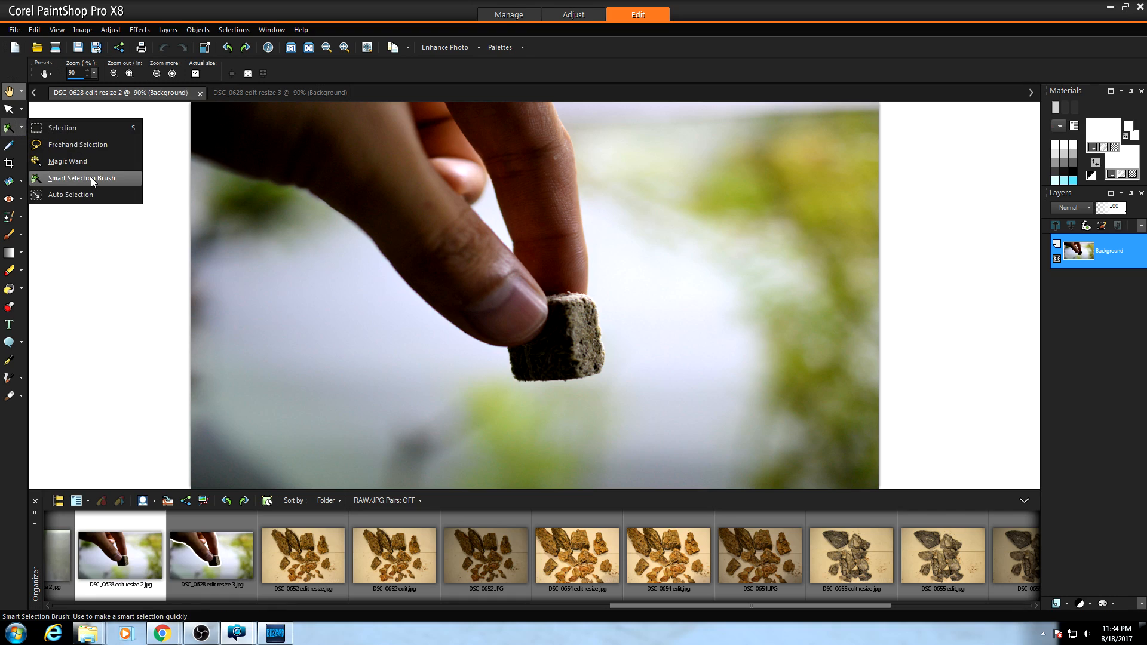
{"action": "left_click", "coordinate": [79, 178]}
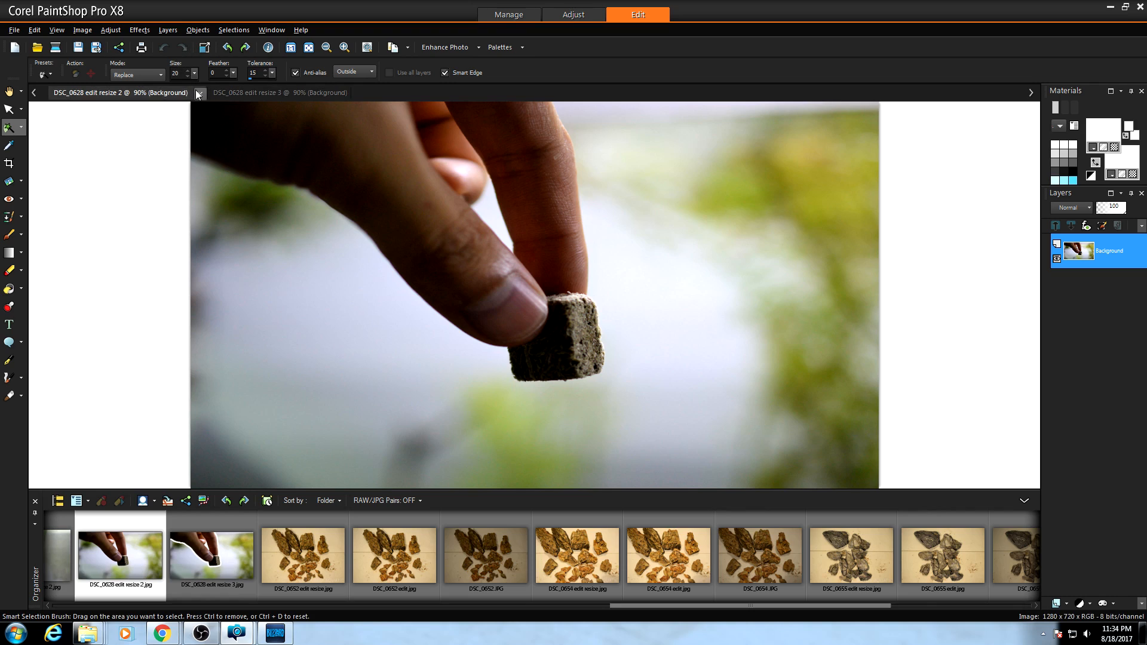
{"action": "mouse_move", "coordinate": [333, 182]}
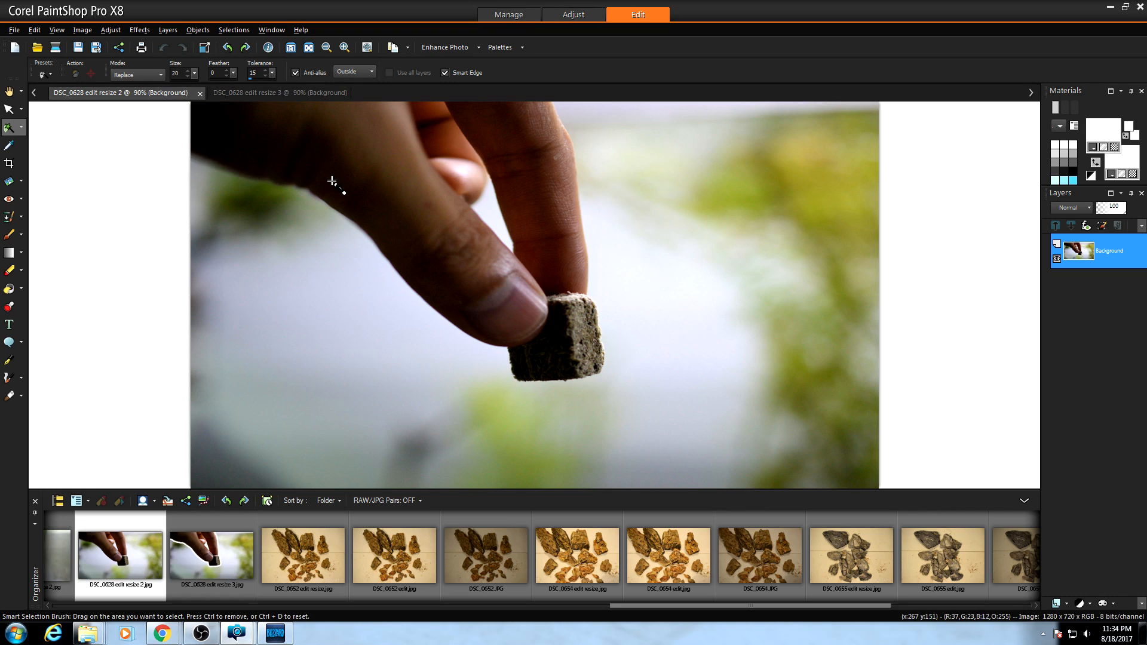
{"action": "mouse_move", "coordinate": [178, 84]}
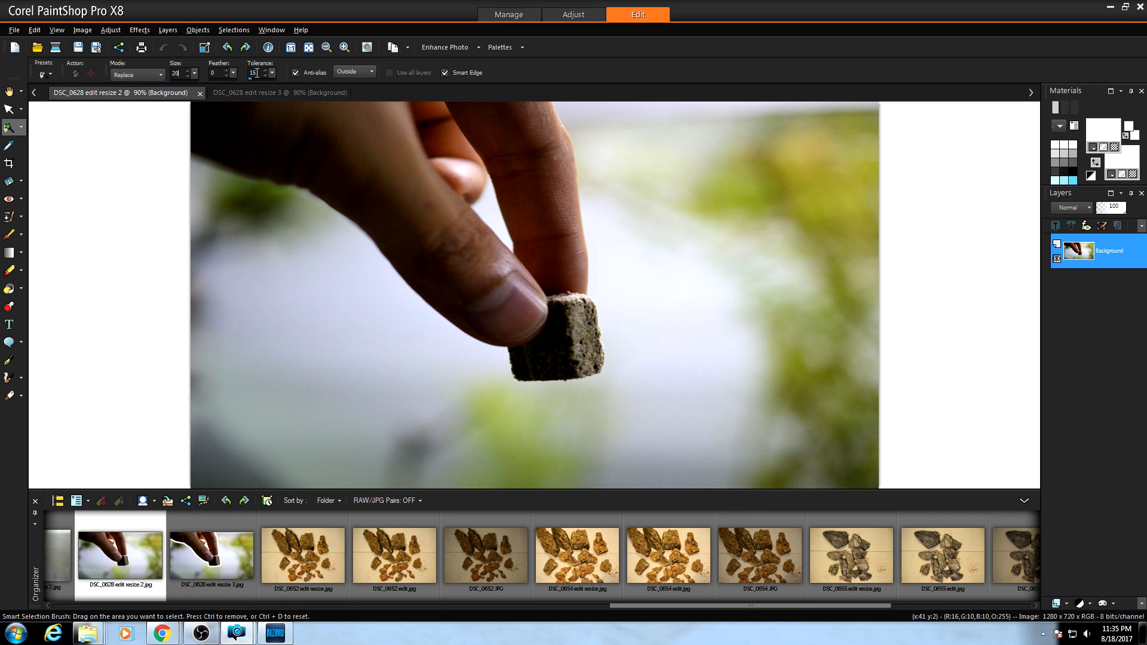
{"action": "mouse_move", "coordinate": [300, 186]}
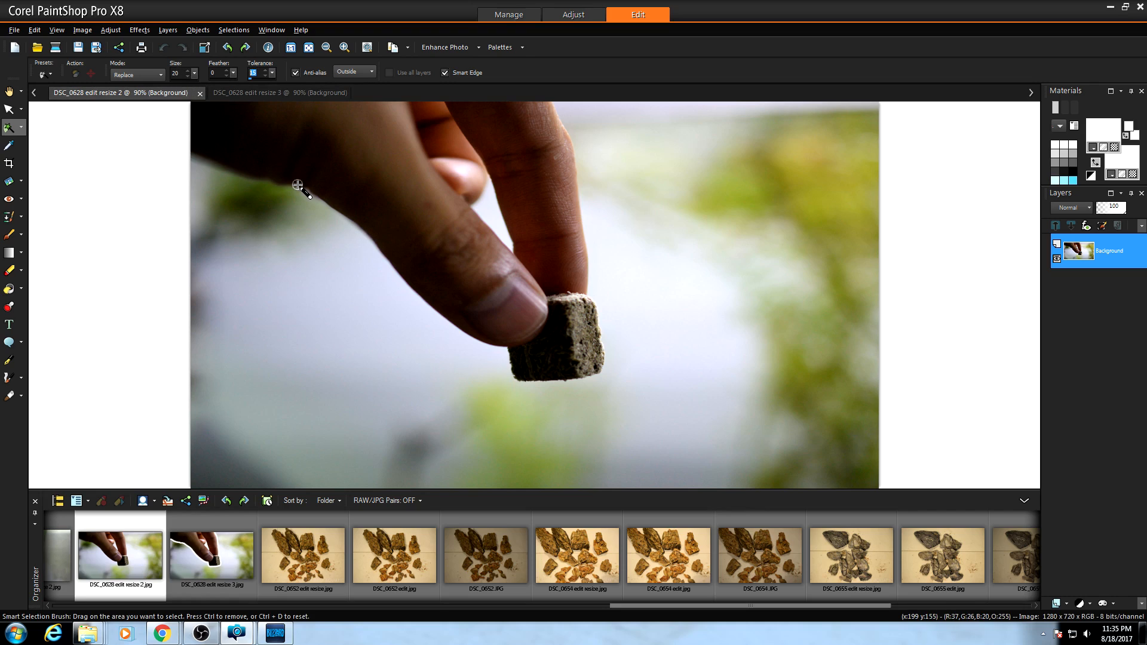
{"action": "mouse_move", "coordinate": [354, 202]}
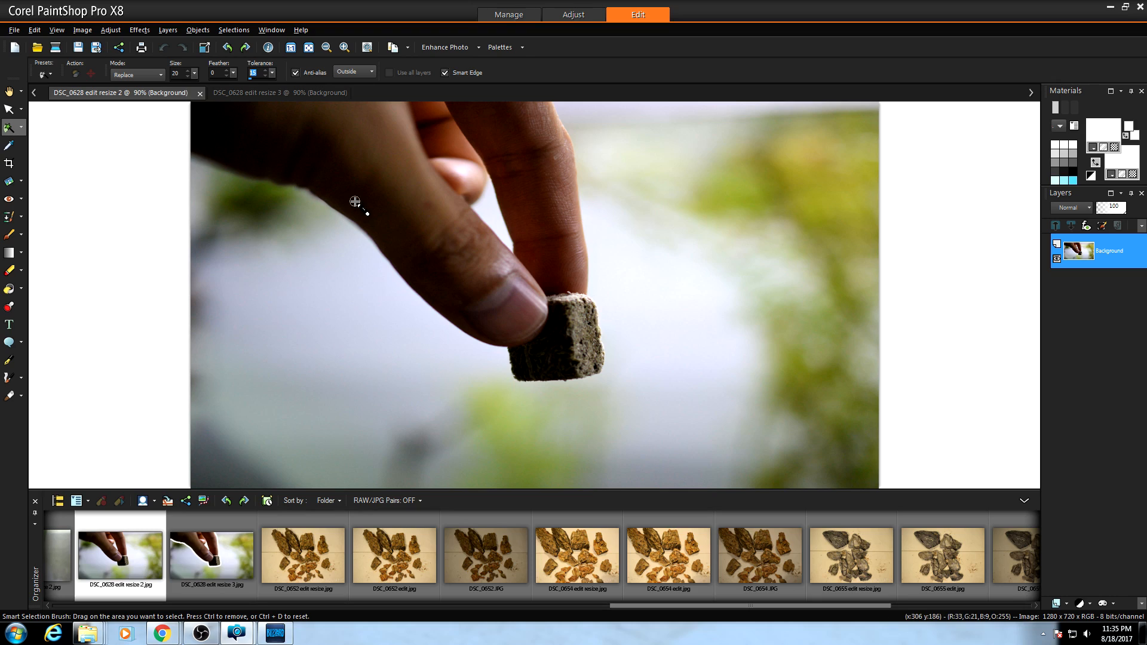
{"action": "mouse_move", "coordinate": [381, 261]}
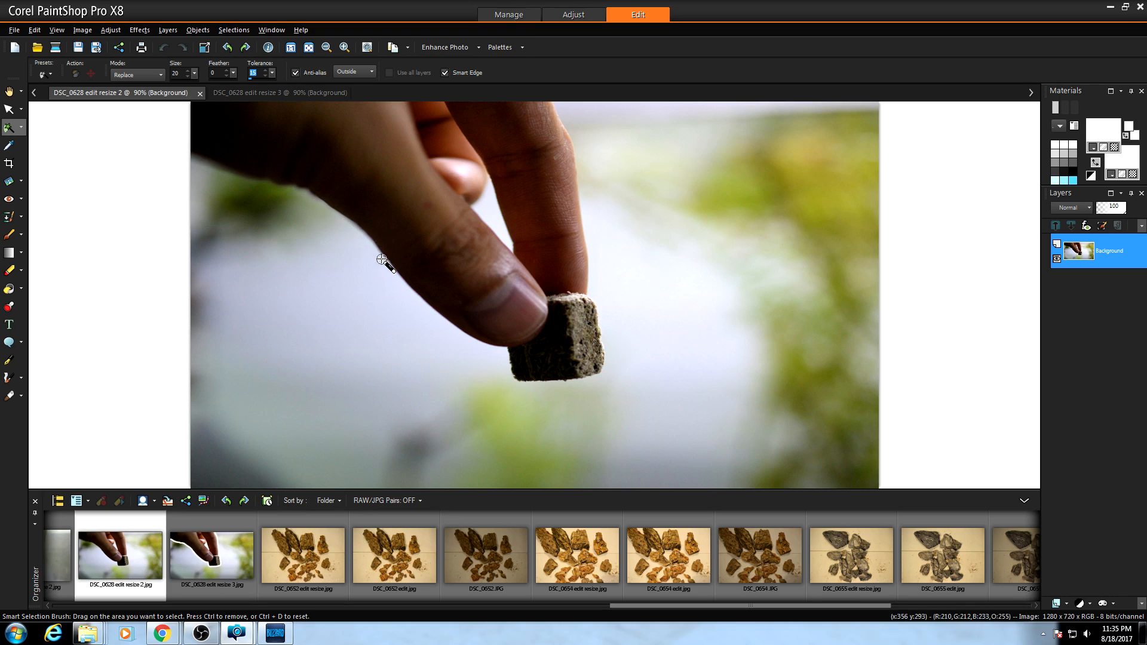
{"action": "mouse_move", "coordinate": [400, 261]}
{"action": "type", "text": "15"}
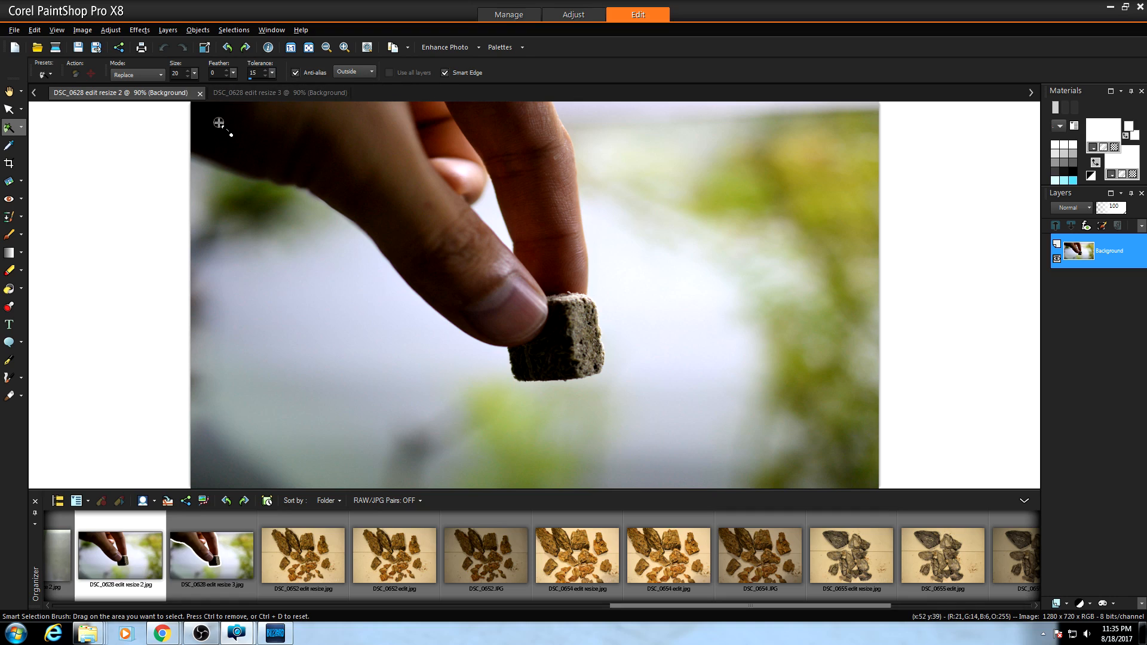
{"action": "mouse_move", "coordinate": [196, 149]}
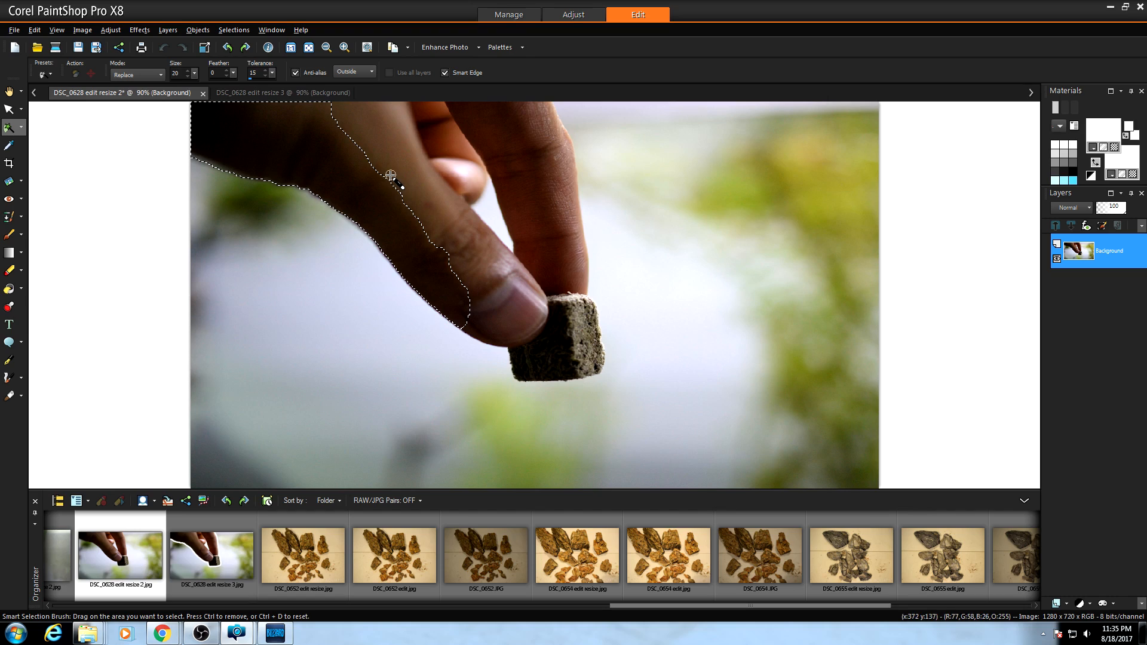
Brush over the fingers and fish food cube until the marquee surrounds them
{"action": "left_click_drag", "start_coordinate": [390, 176], "coordinate": [407, 154]}
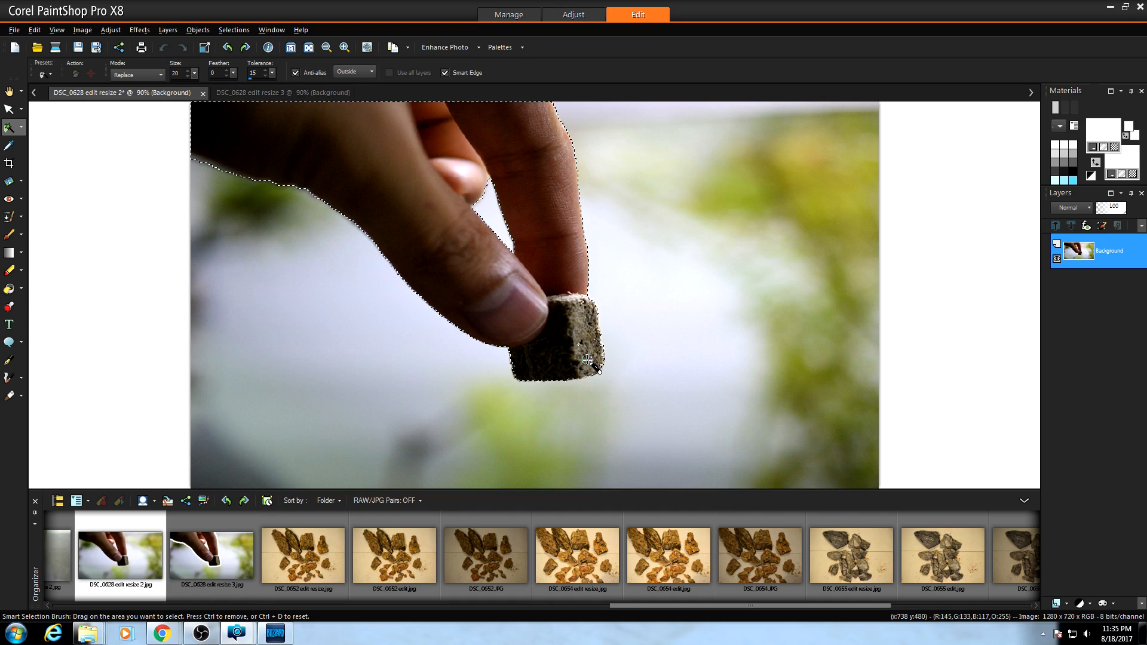
{"action": "mouse_move", "coordinate": [586, 353]}
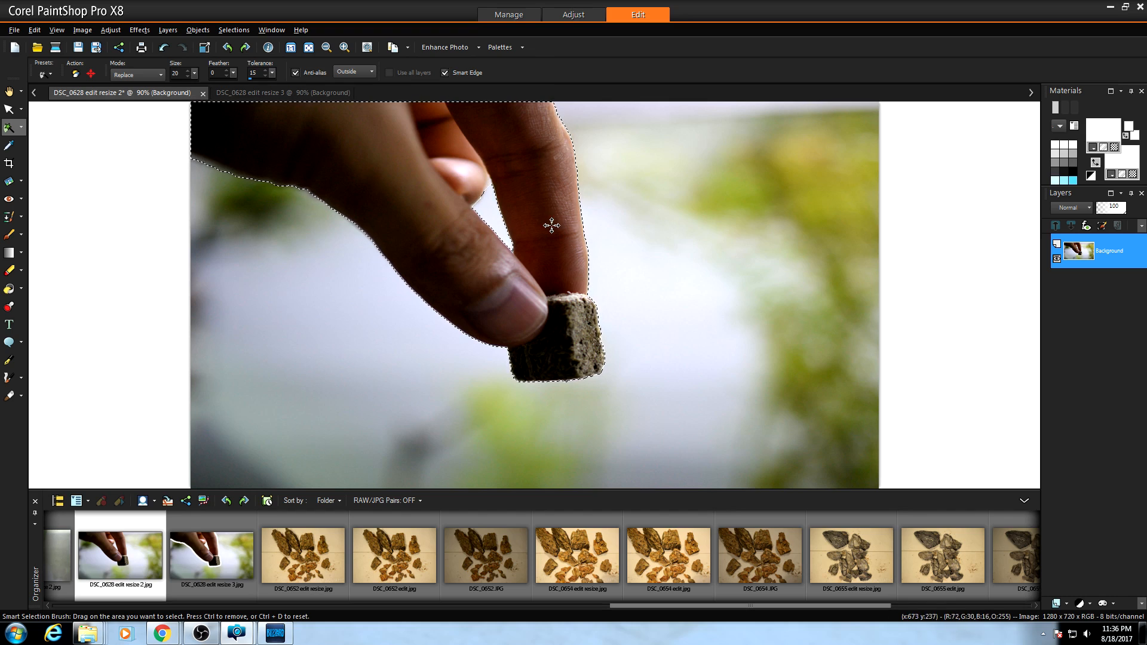
{"action": "mouse_move", "coordinate": [678, 281]}
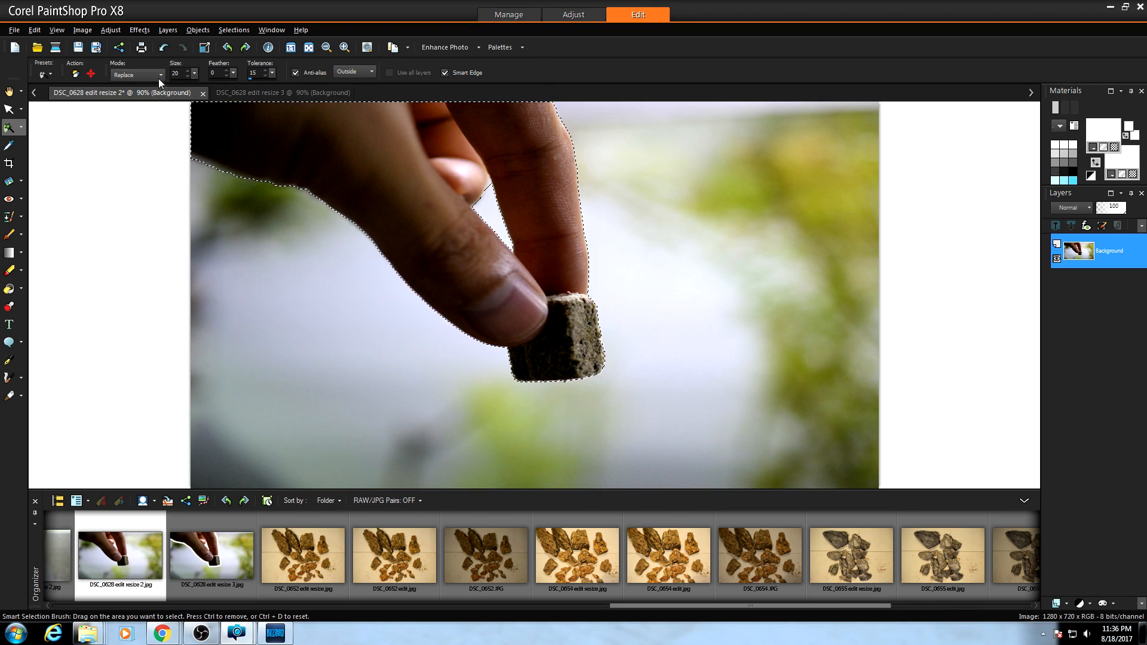
Switch the brush to Remove mode, brush out the cube, then brush the thumb edge back in
{"action": "left_click", "coordinate": [134, 74]}
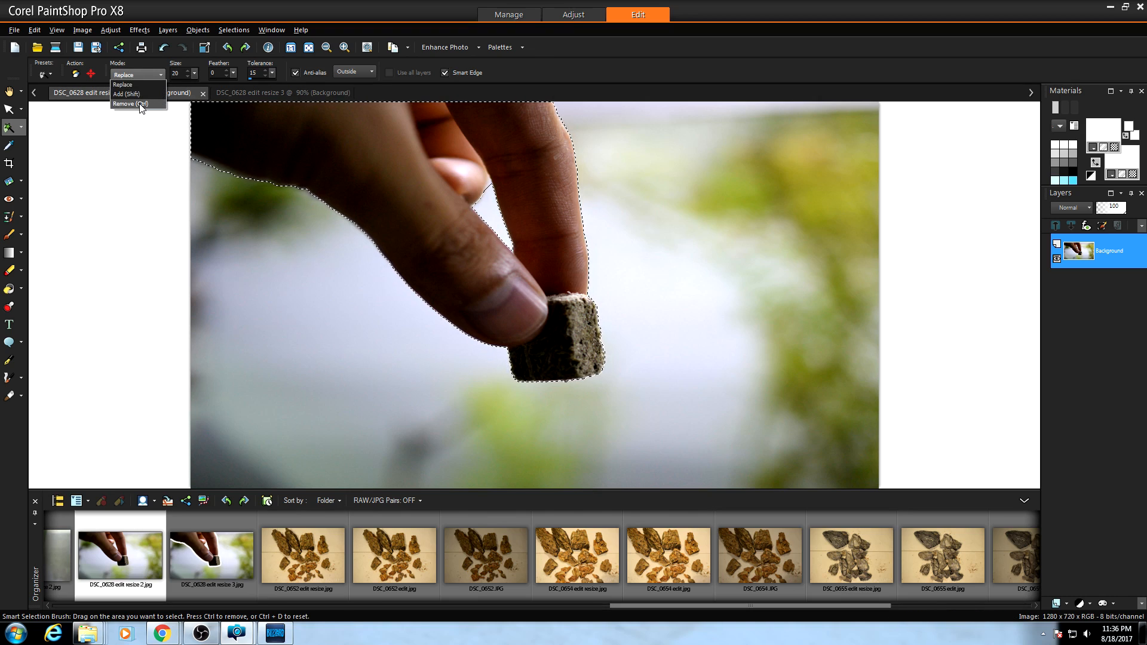
{"action": "left_click", "coordinate": [124, 85]}
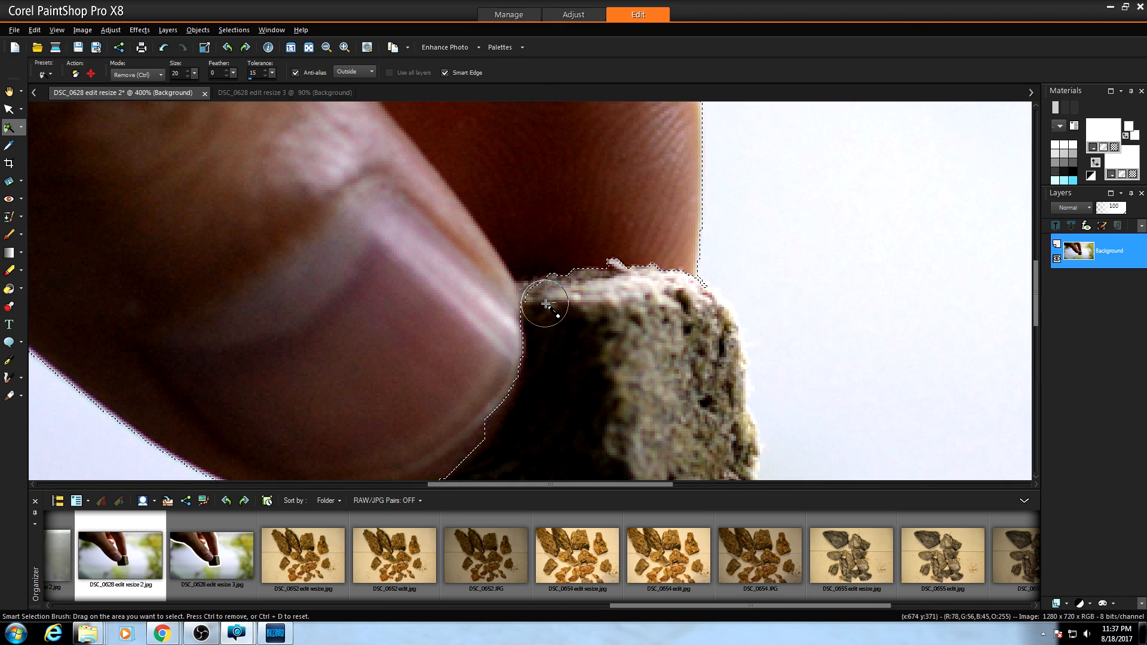
{"action": "mouse_move", "coordinate": [538, 296]}
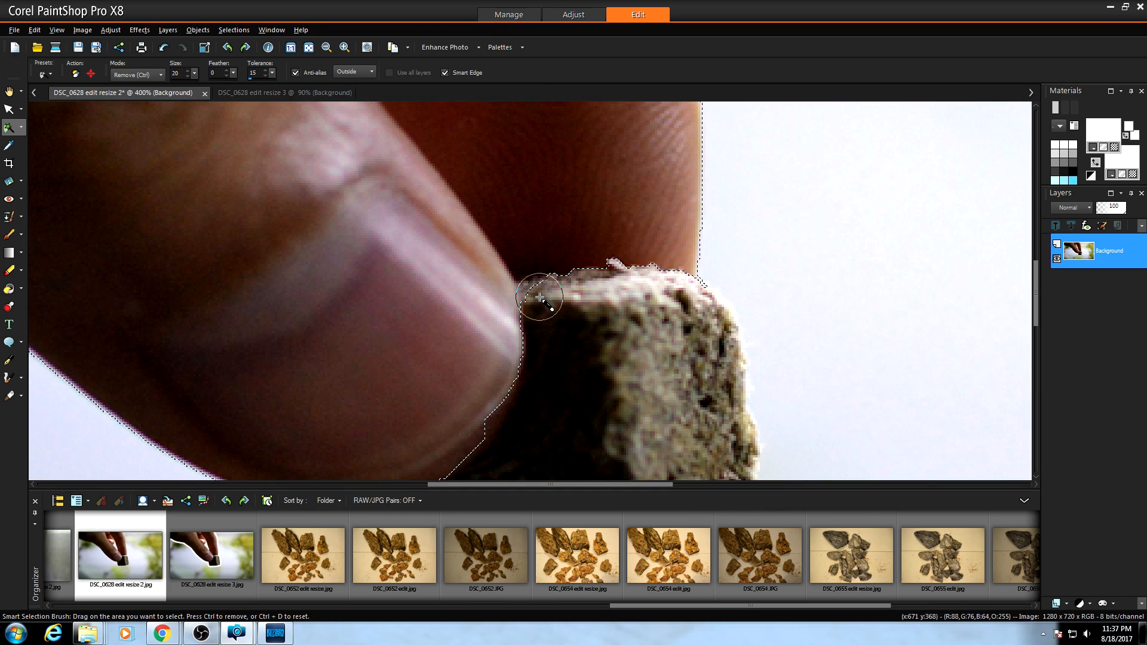
{"action": "mouse_move", "coordinate": [556, 333]}
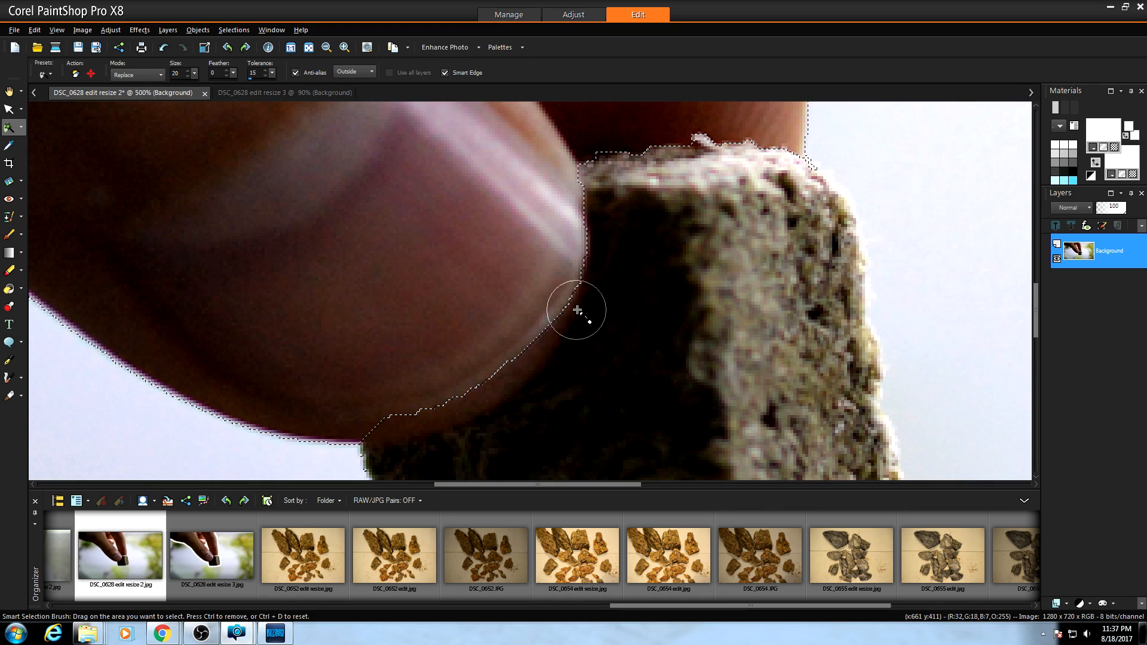
{"action": "left_click_drag", "start_coordinate": [578, 309], "coordinate": [569, 314]}
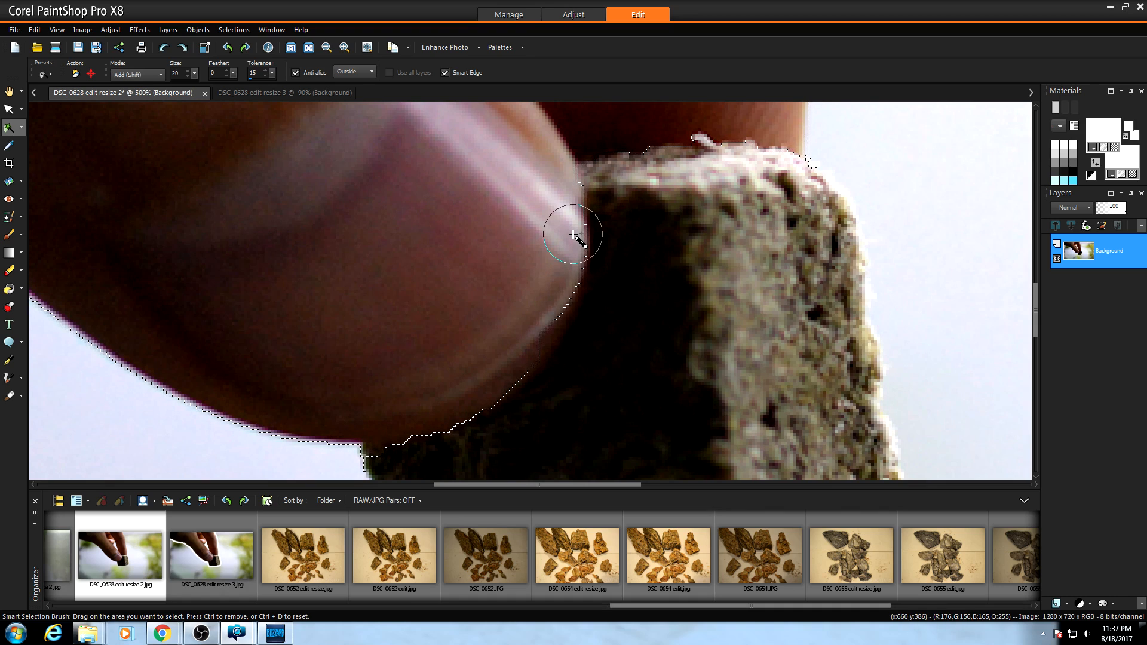
{"action": "left_click_drag", "start_coordinate": [573, 234], "coordinate": [563, 335]}
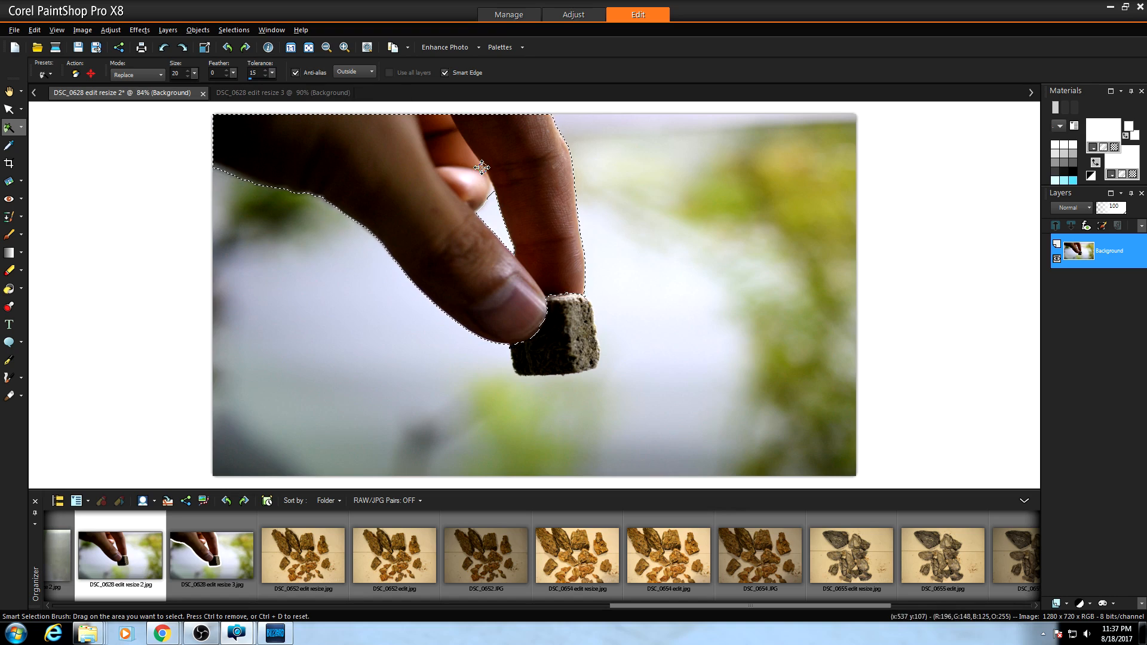
{"action": "mouse_move", "coordinate": [980, 262]}
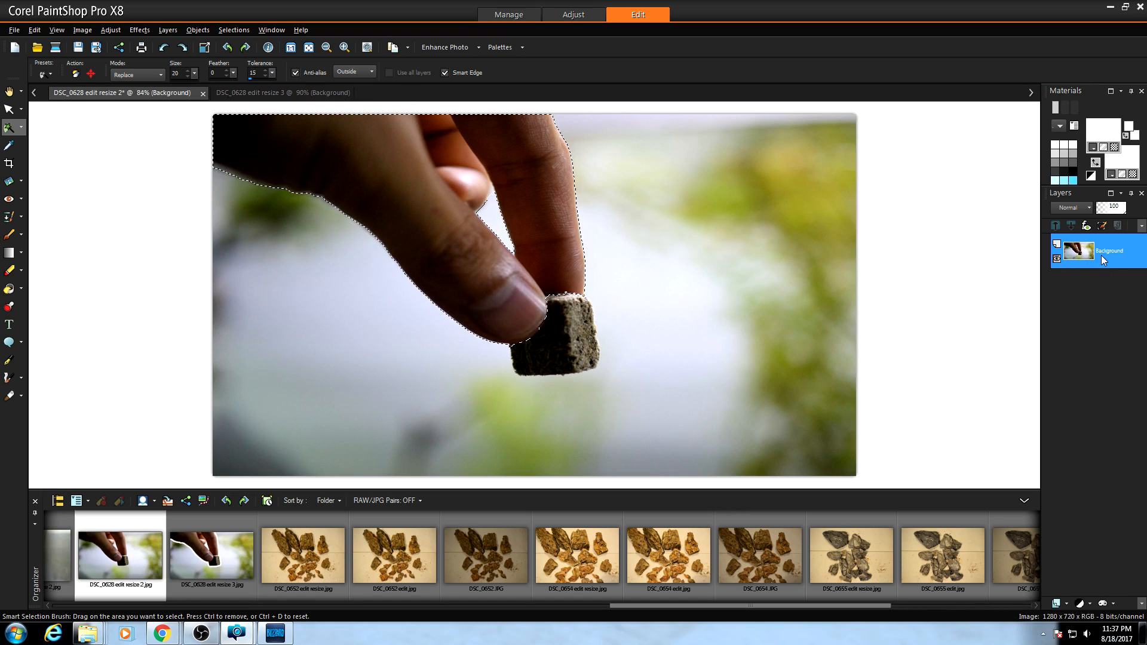
Duplicate the Background layer from its right-click menu in the Layers palette
{"action": "right_click", "coordinate": [1097, 251]}
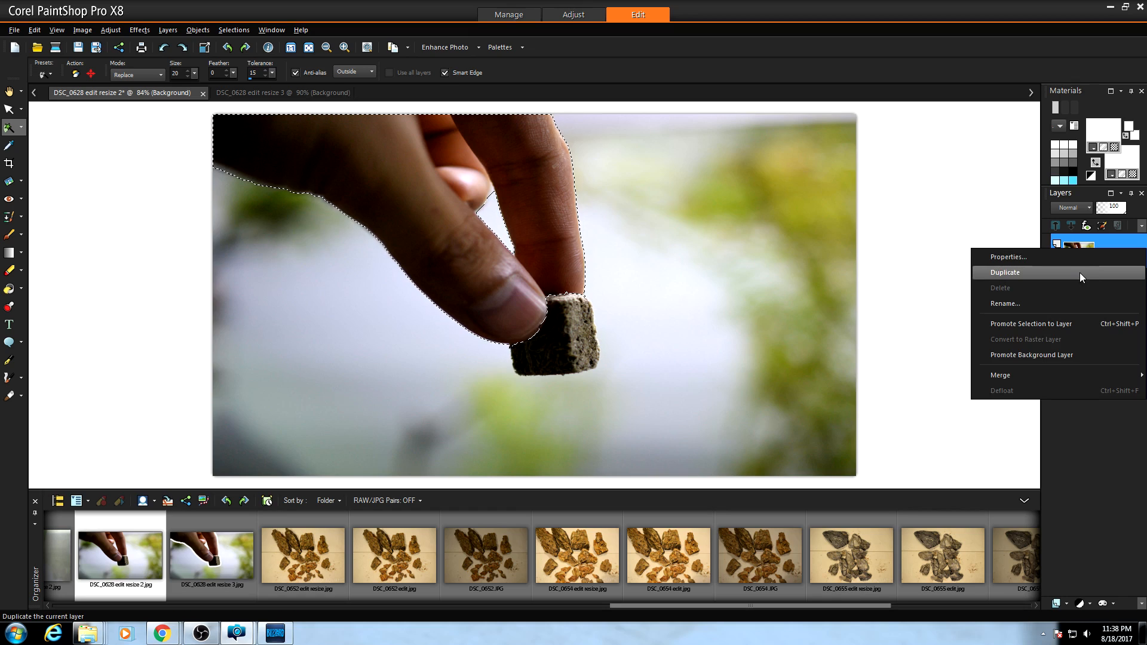
{"action": "left_click", "coordinate": [1004, 273]}
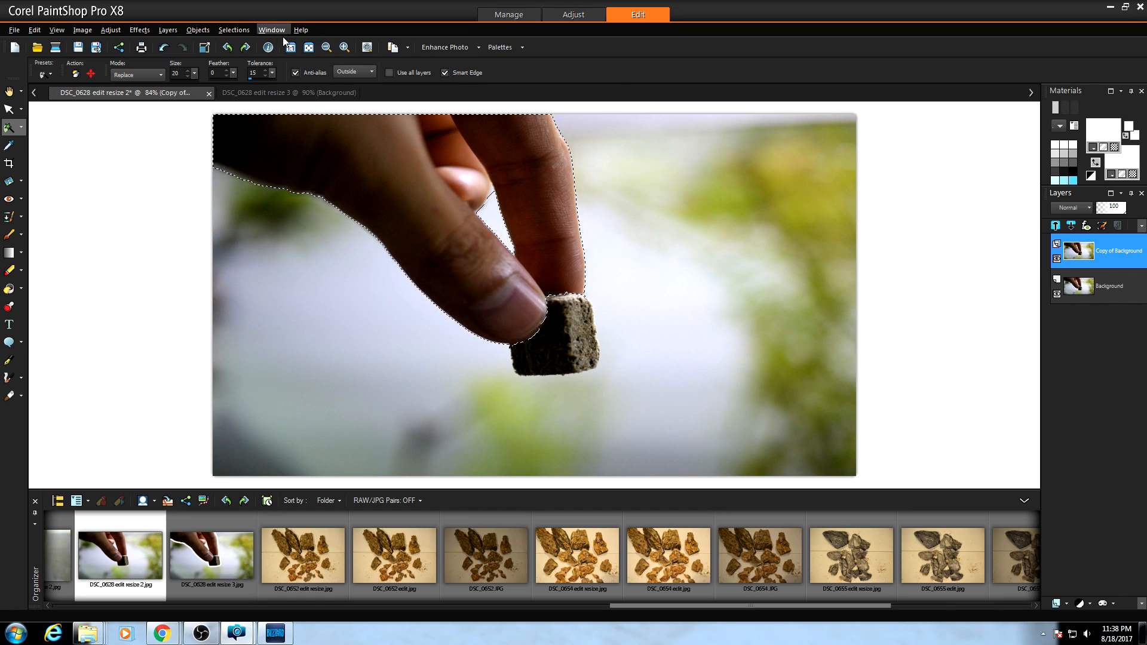
Invert the selection, erase the copy's surroundings, hide Background, and invert back to the hand
{"action": "left_click", "coordinate": [234, 29]}
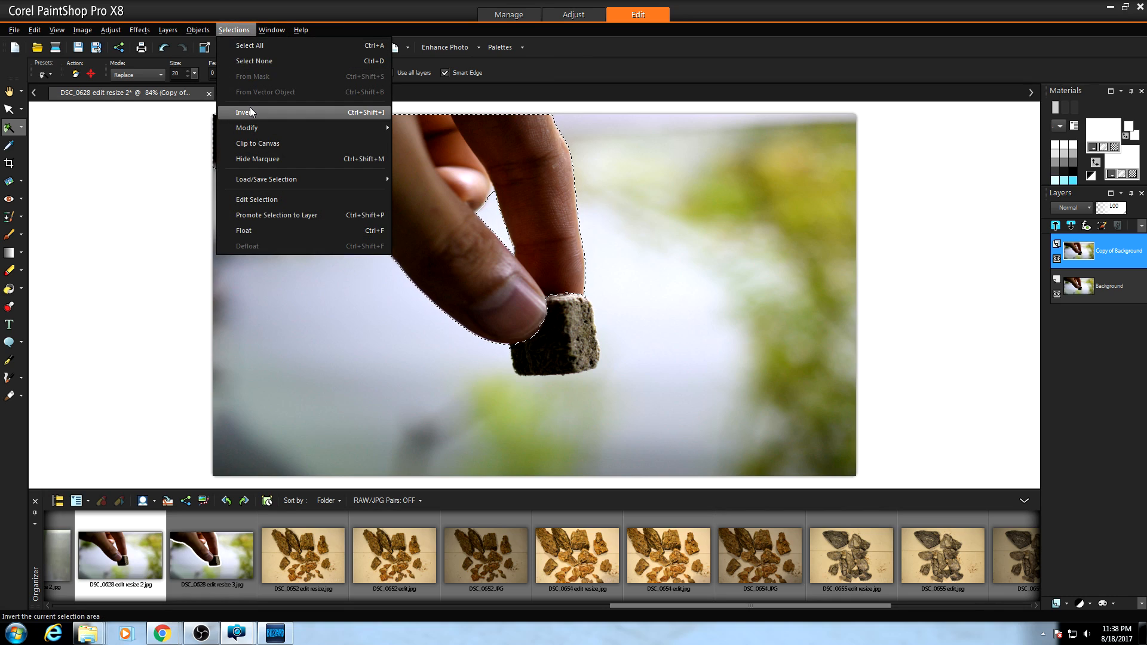
{"action": "left_click", "coordinate": [244, 112]}
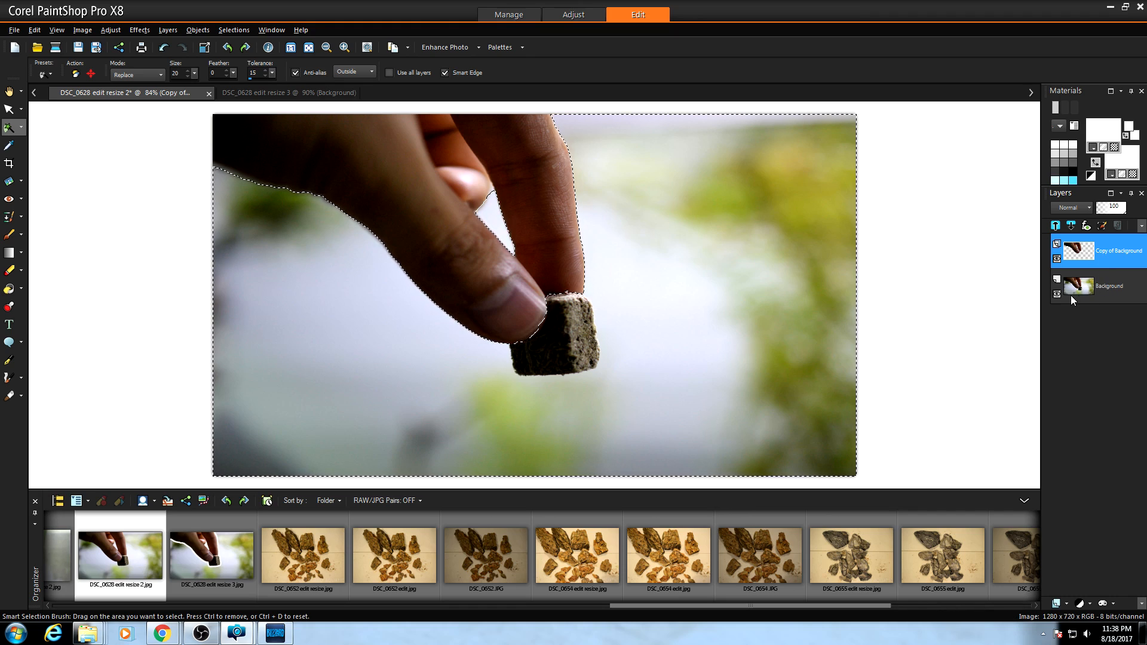
{"action": "left_click", "coordinate": [1057, 295]}
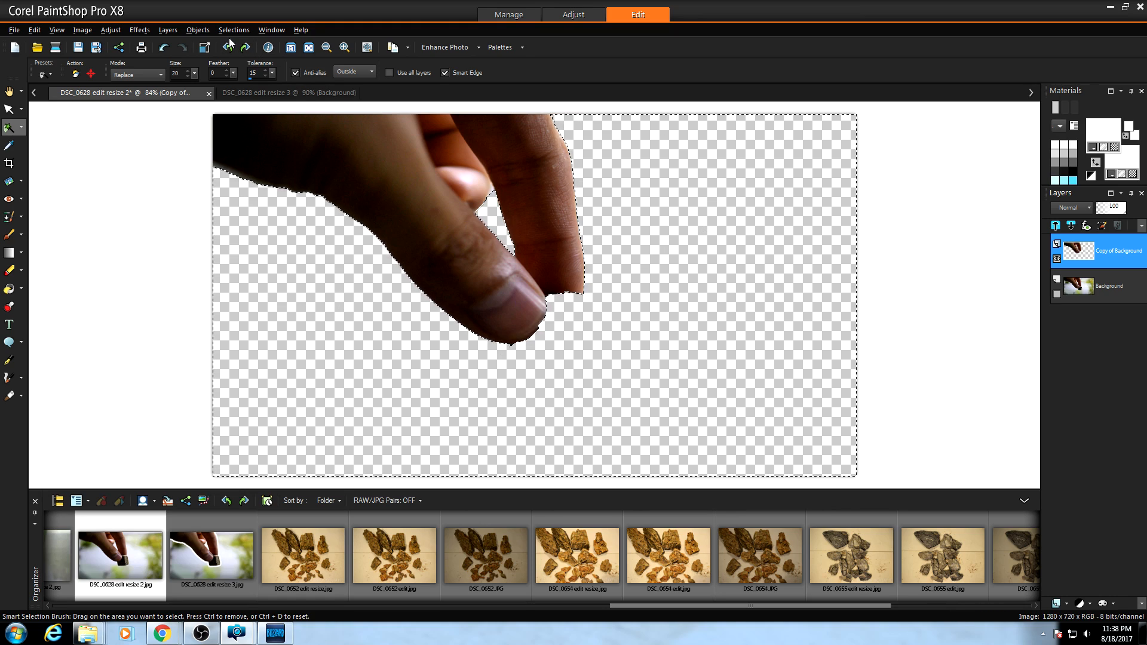
{"action": "left_click", "coordinate": [235, 30]}
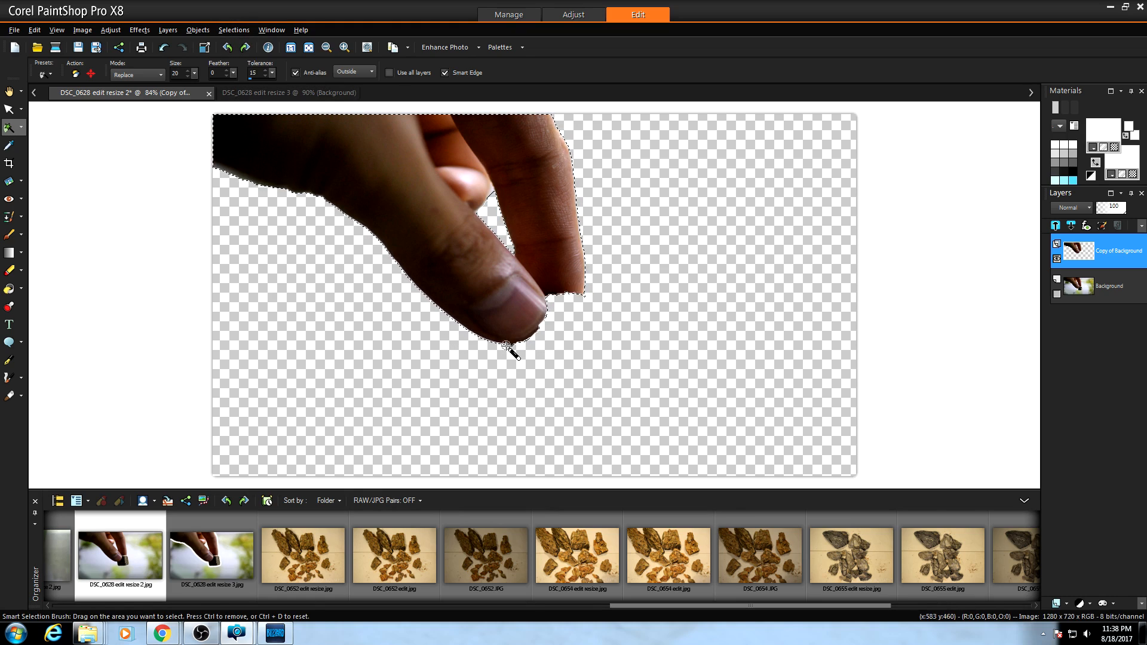
Expand the hand selection by 20 pixels via Selections > Modify > Expand
{"action": "left_click", "coordinate": [233, 30]}
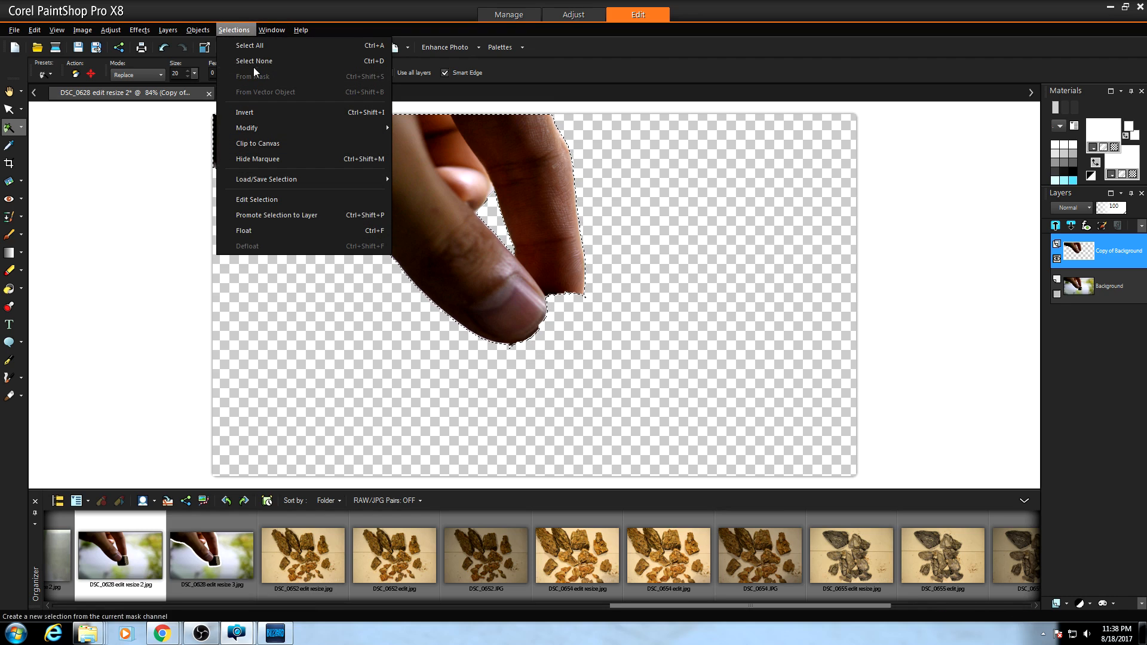
{"action": "mouse_move", "coordinate": [246, 128]}
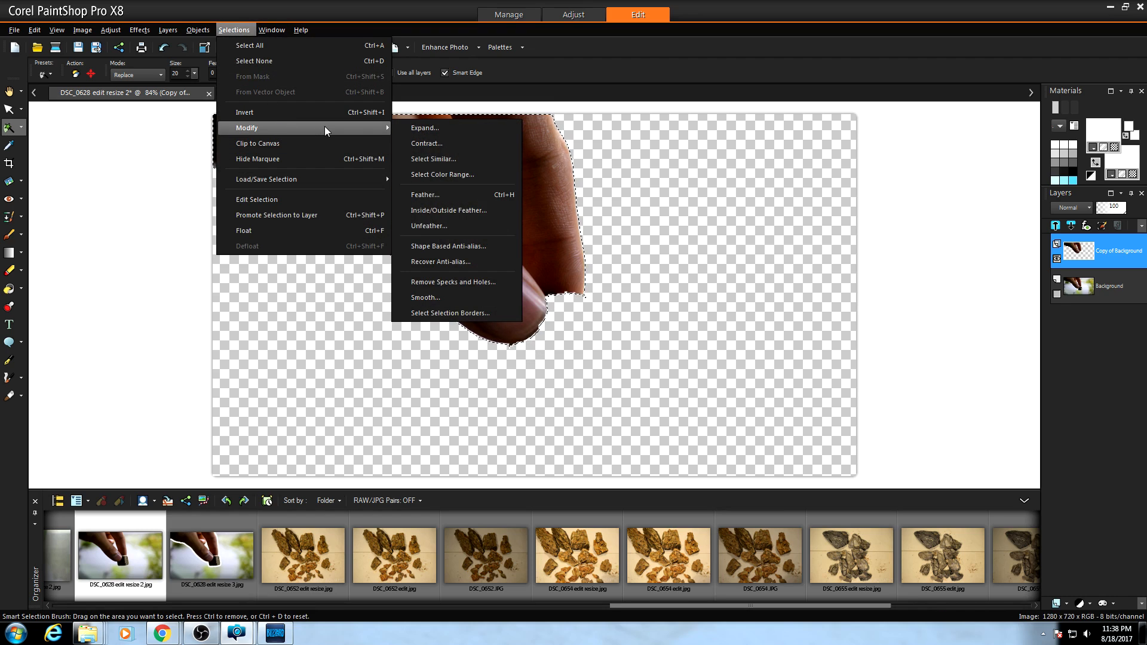
{"action": "left_click", "coordinate": [425, 127]}
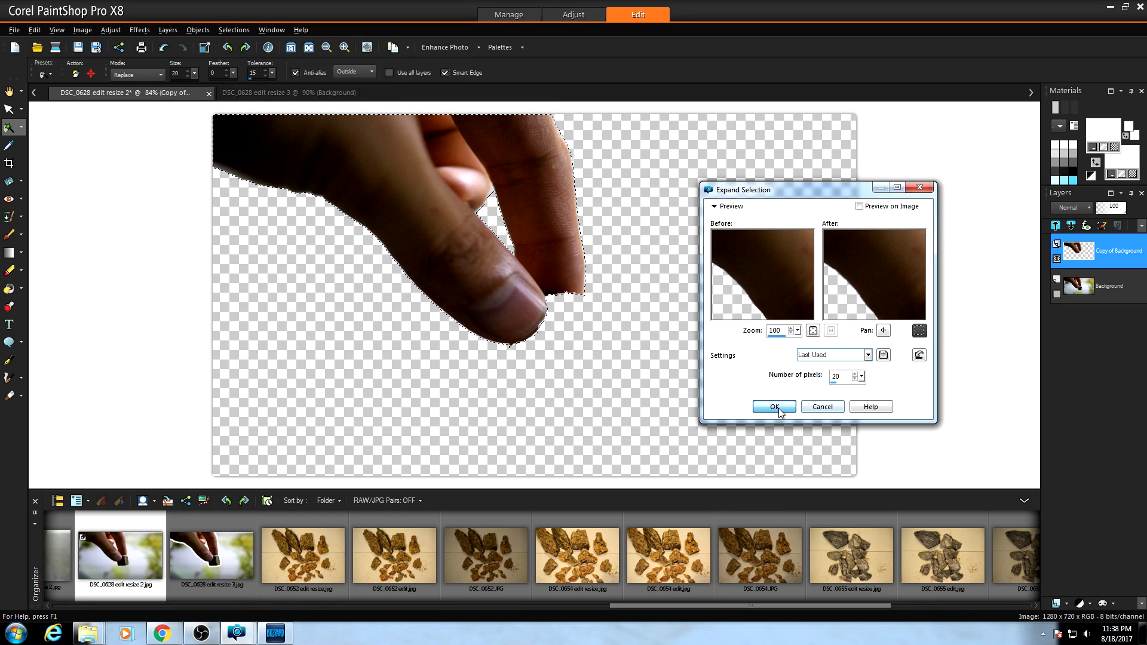
{"action": "left_click", "coordinate": [774, 408]}
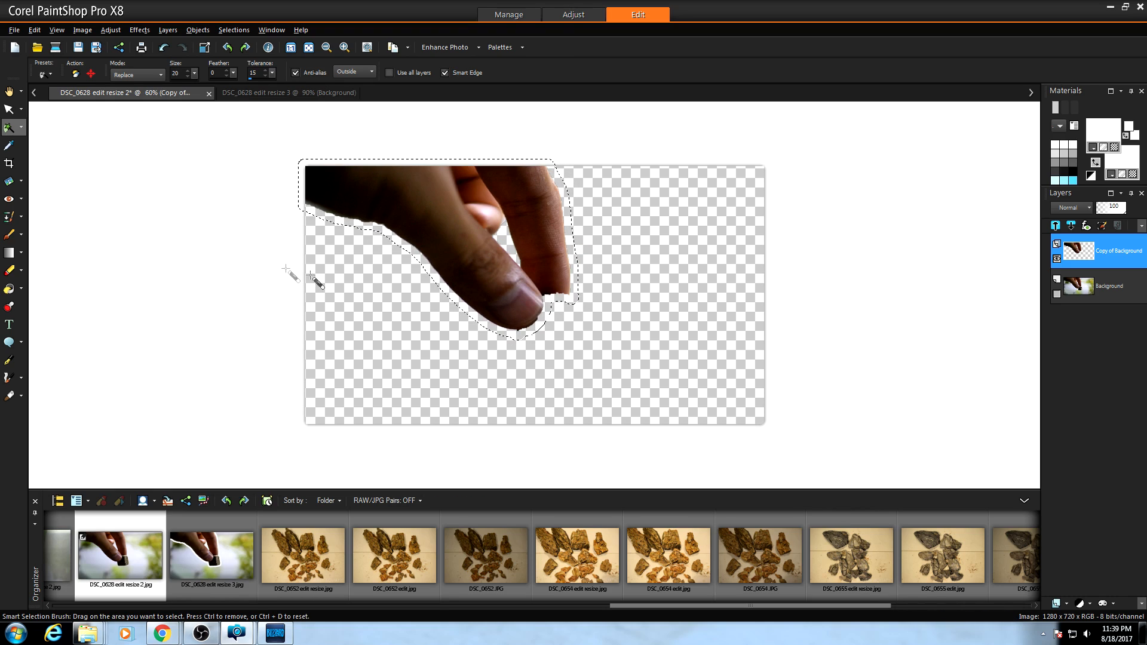
{"action": "mouse_move", "coordinate": [10, 271]}
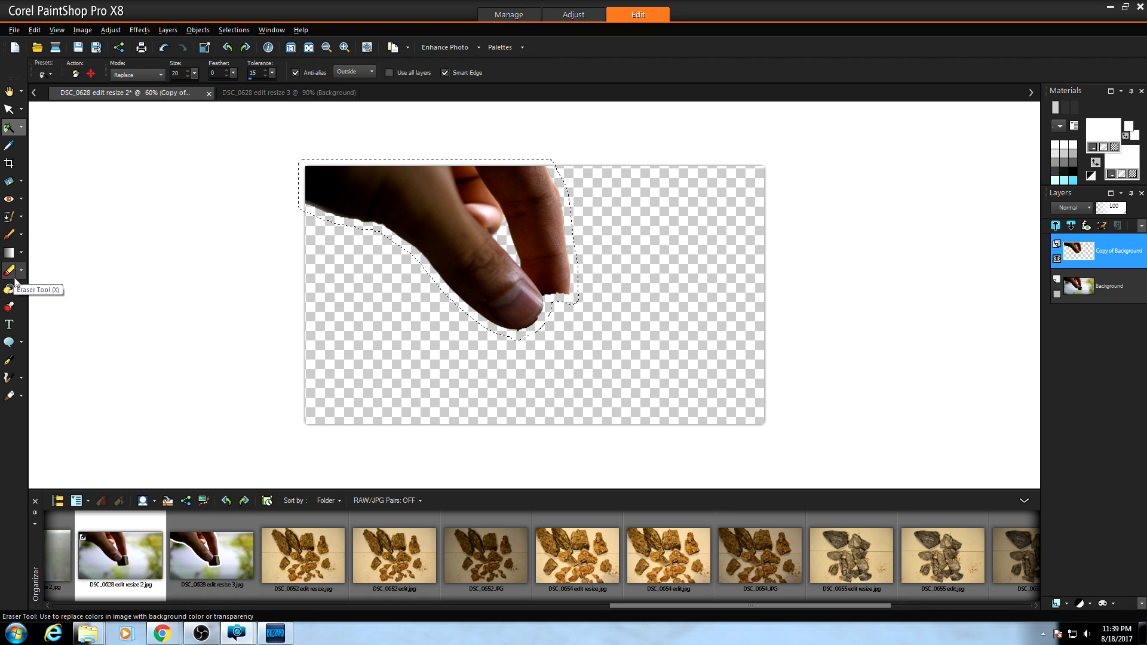
{"action": "mouse_move", "coordinate": [9, 288]}
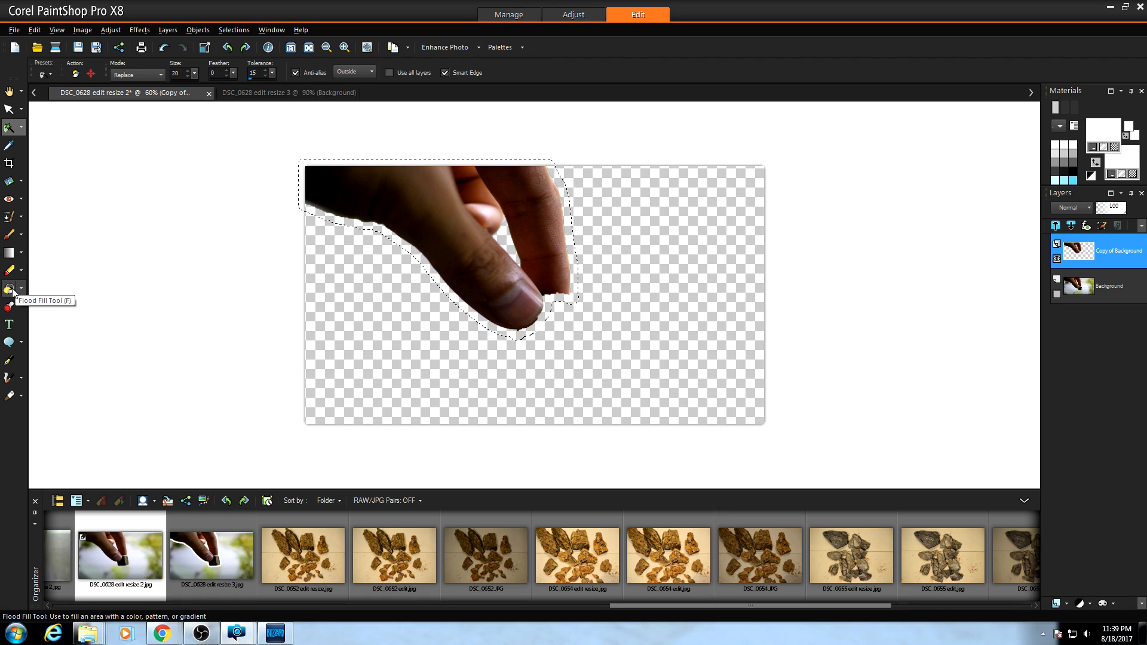
Flood fill the 20-pixel band around the hand with blue and show Background again
{"action": "left_click", "coordinate": [22, 289]}
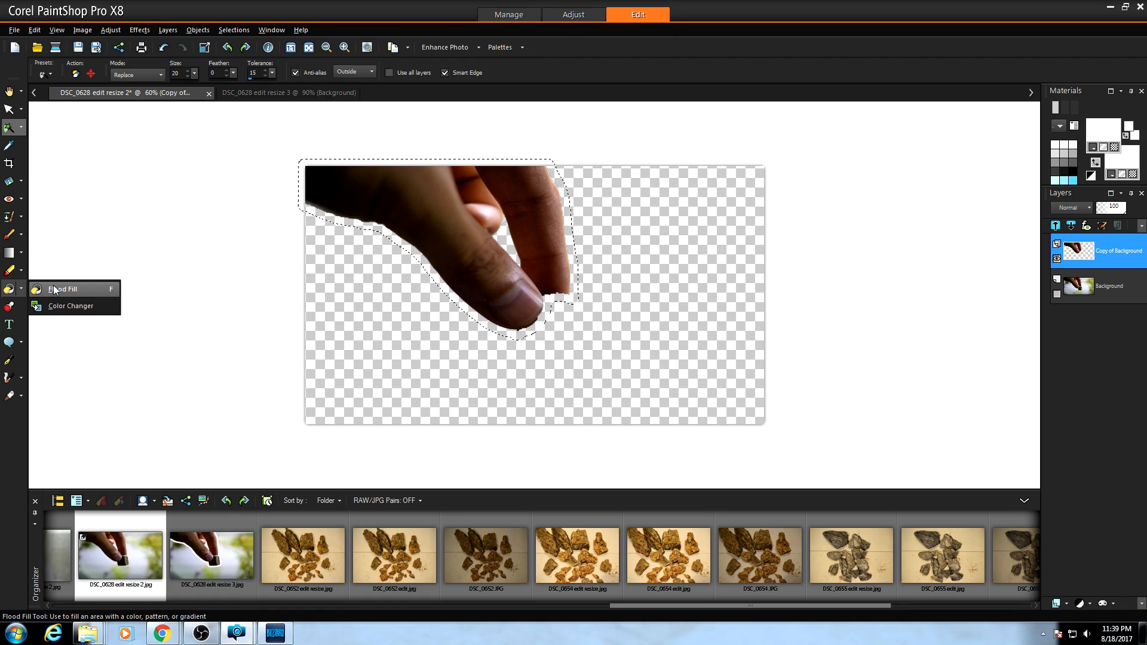
{"action": "left_click", "coordinate": [61, 289]}
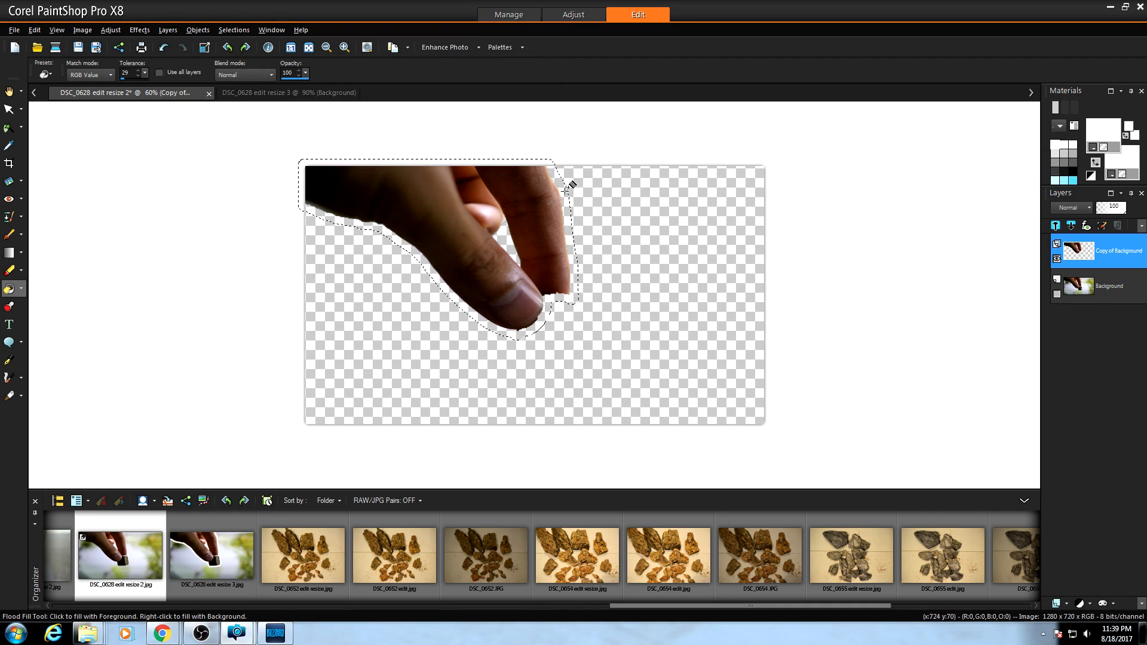
{"action": "left_click", "coordinate": [570, 184]}
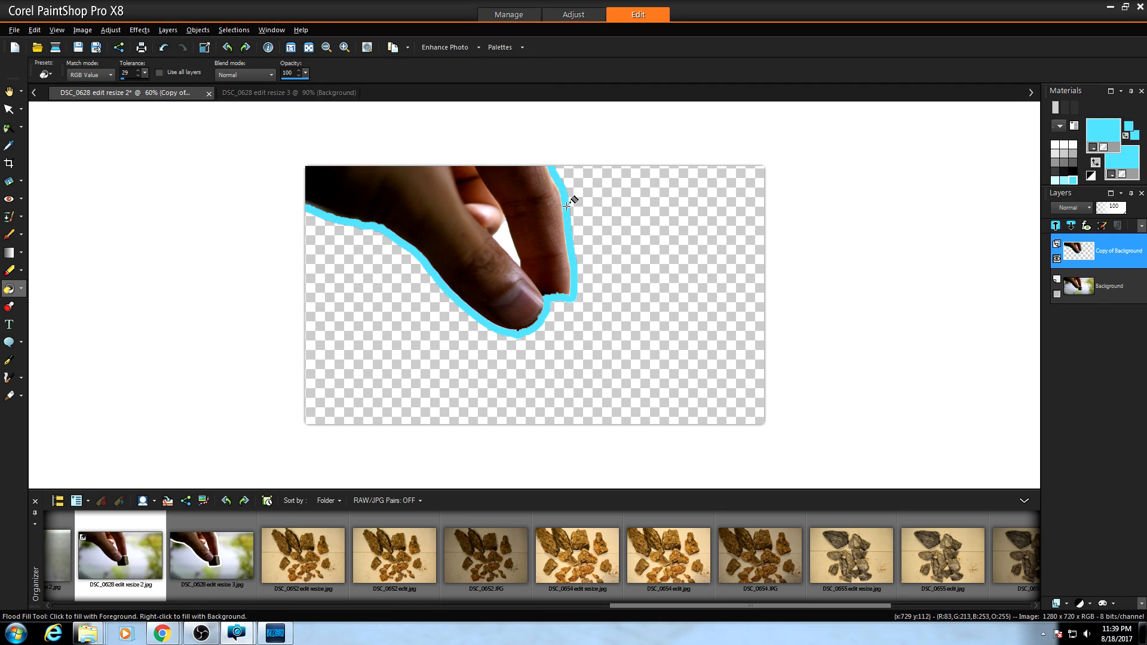
{"action": "left_click", "coordinate": [570, 205]}
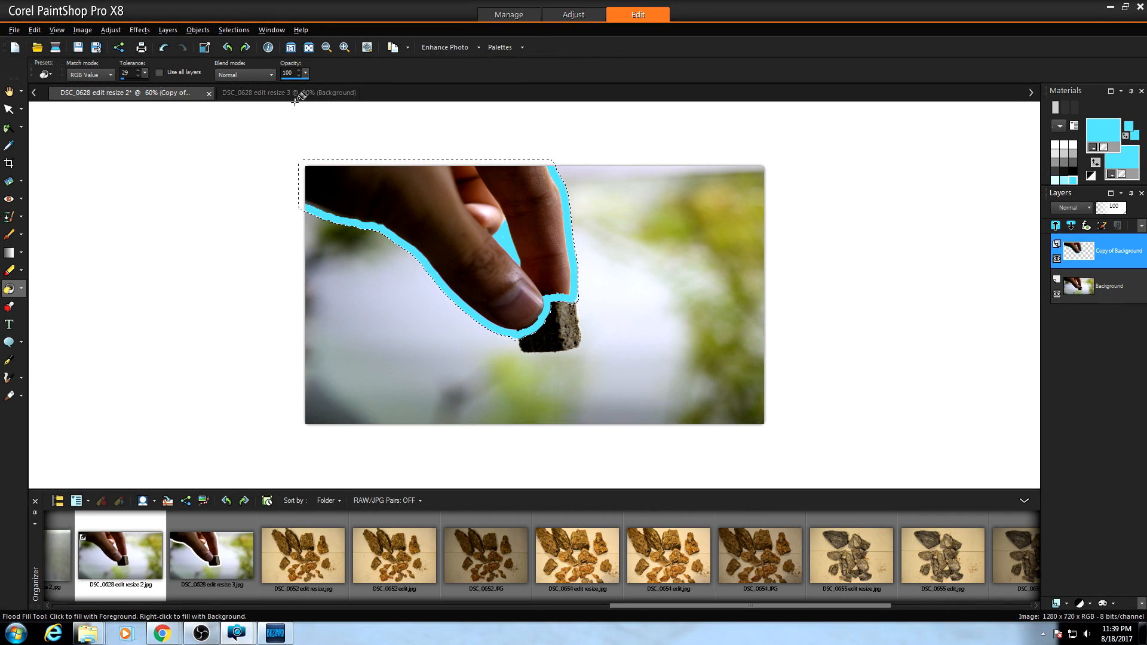
Clear the selection with Selections > Select None
{"action": "left_click", "coordinate": [233, 30]}
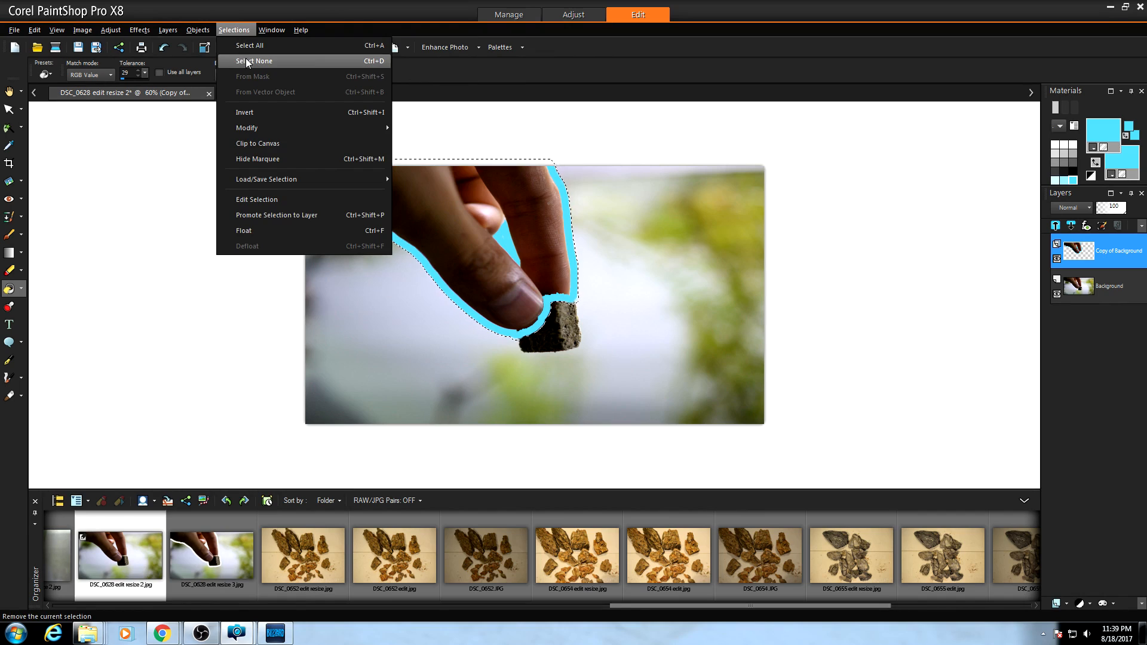
{"action": "left_click", "coordinate": [254, 61]}
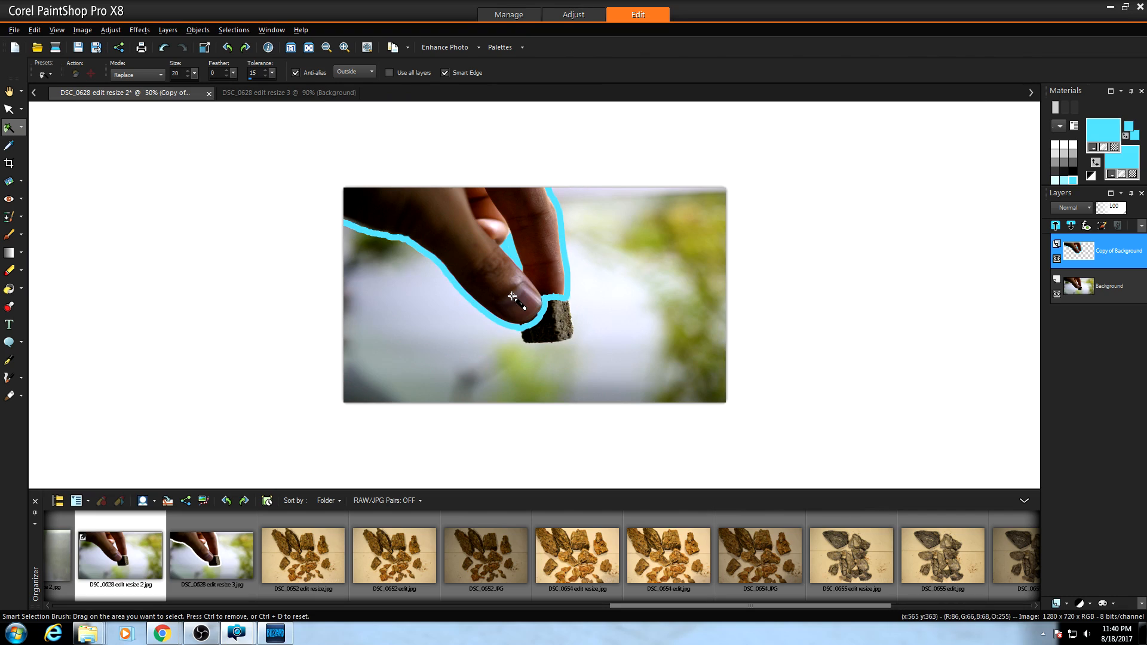
{"action": "mouse_move", "coordinate": [653, 199]}
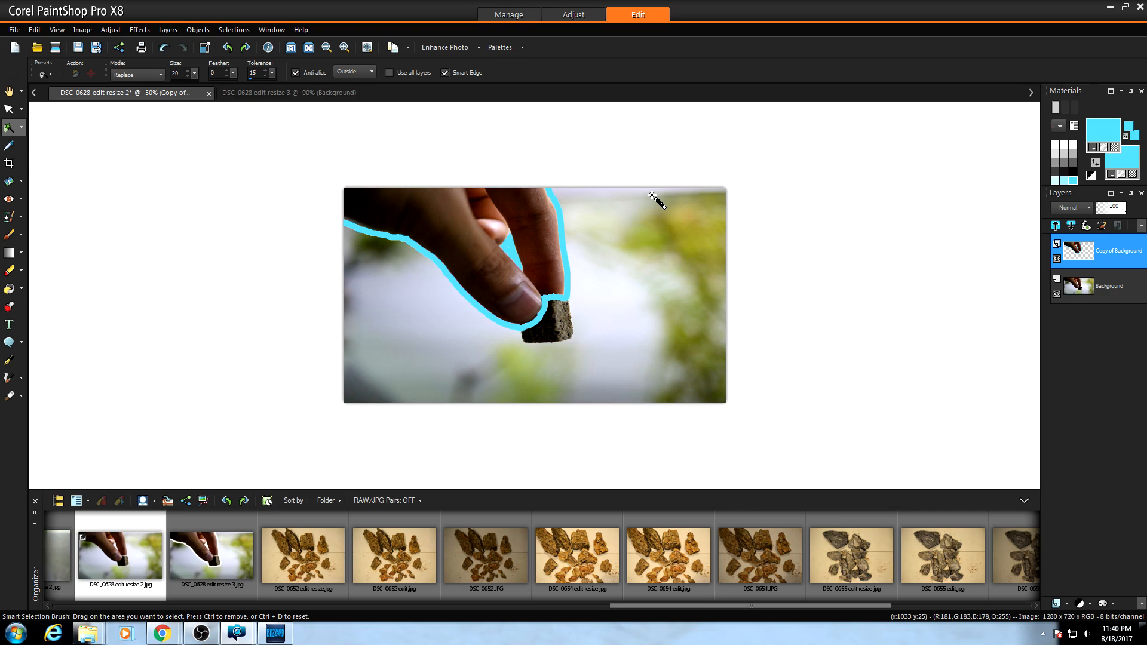
{"action": "mouse_move", "coordinate": [450, 143]}
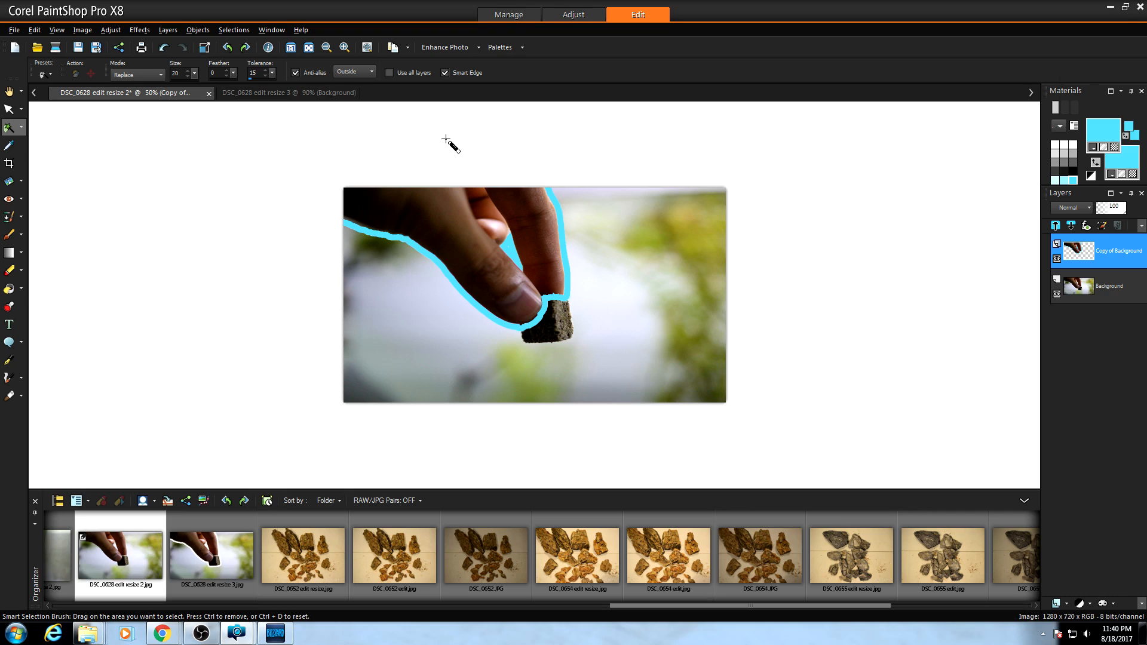
{"action": "mouse_move", "coordinate": [750, 320]}
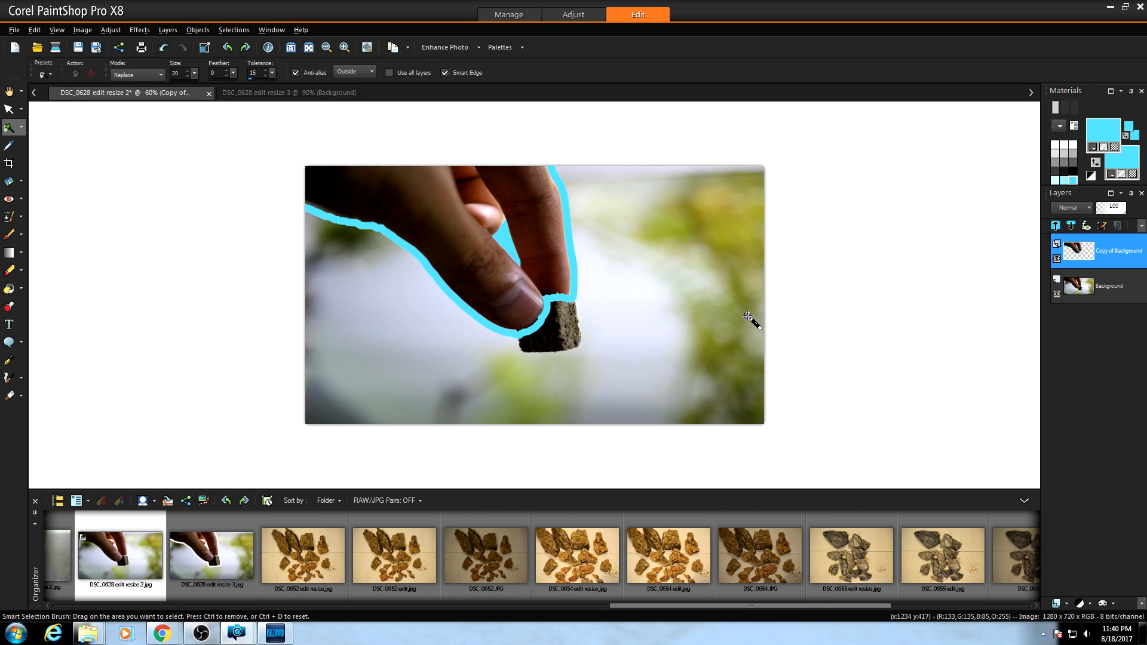
{"action": "mouse_move", "coordinate": [752, 325]}
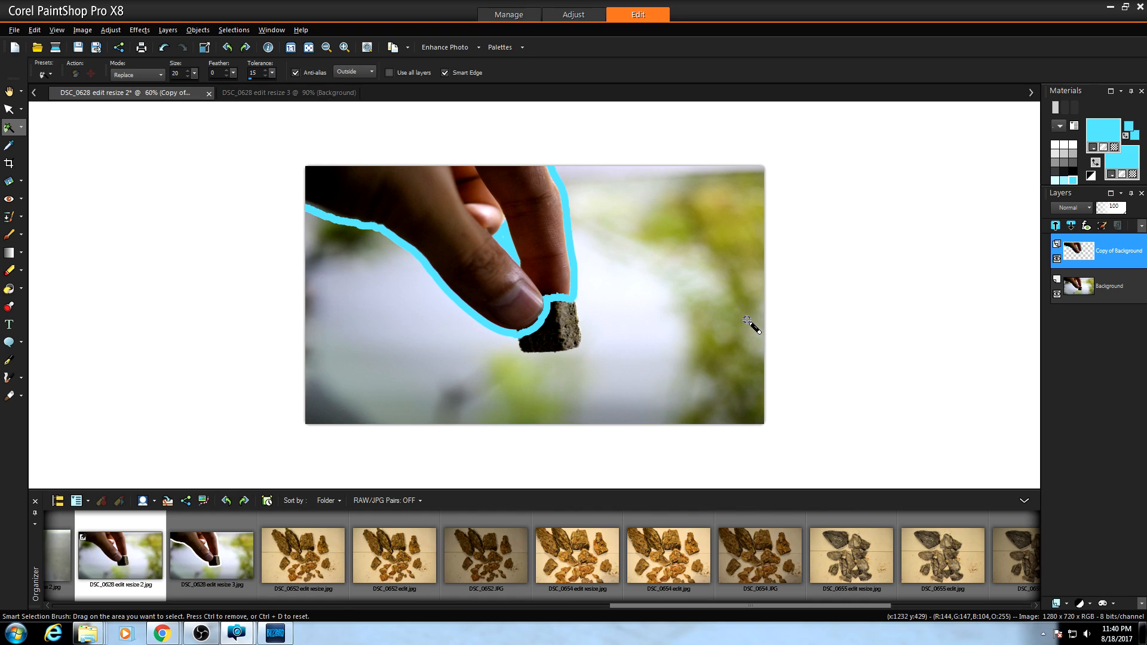